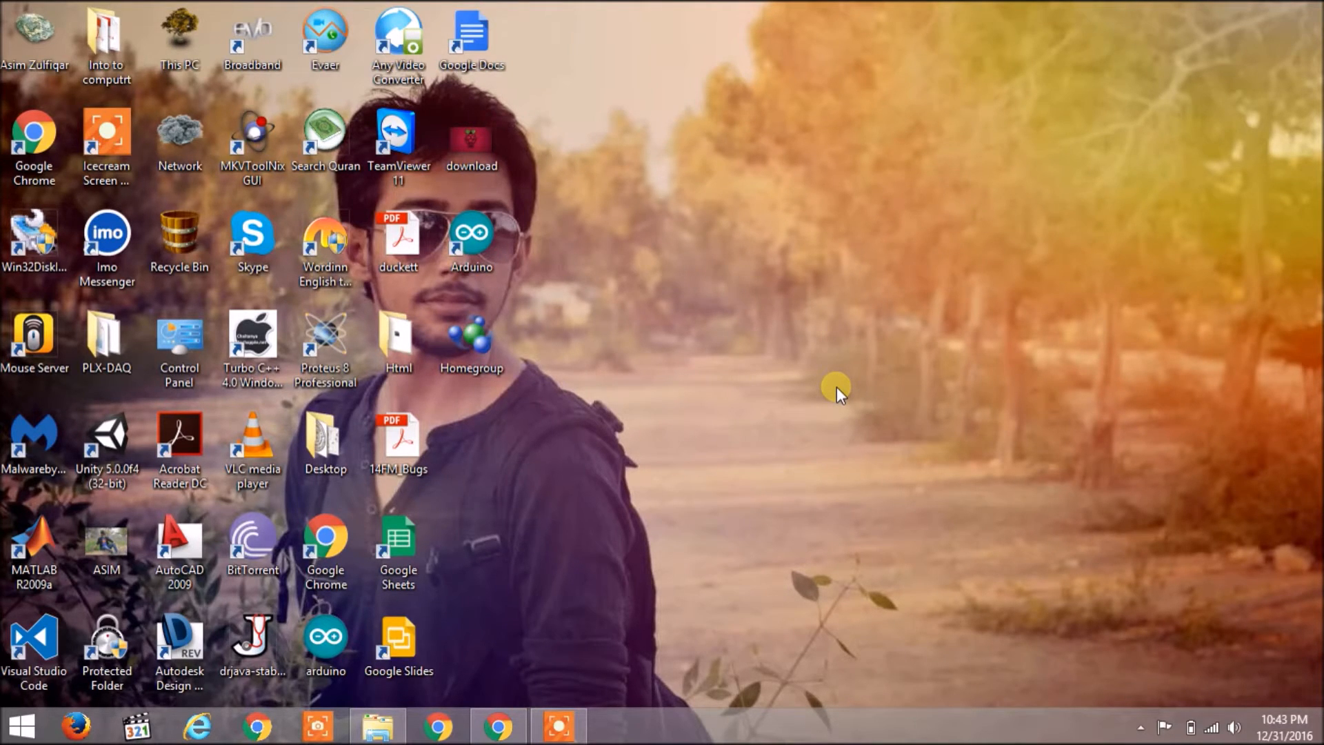
Step: Launch Arduino IDE 1.8.0 from the desktop shortcut to get a new blank sketch
{"action": "left_click", "coordinate": [498, 727]}
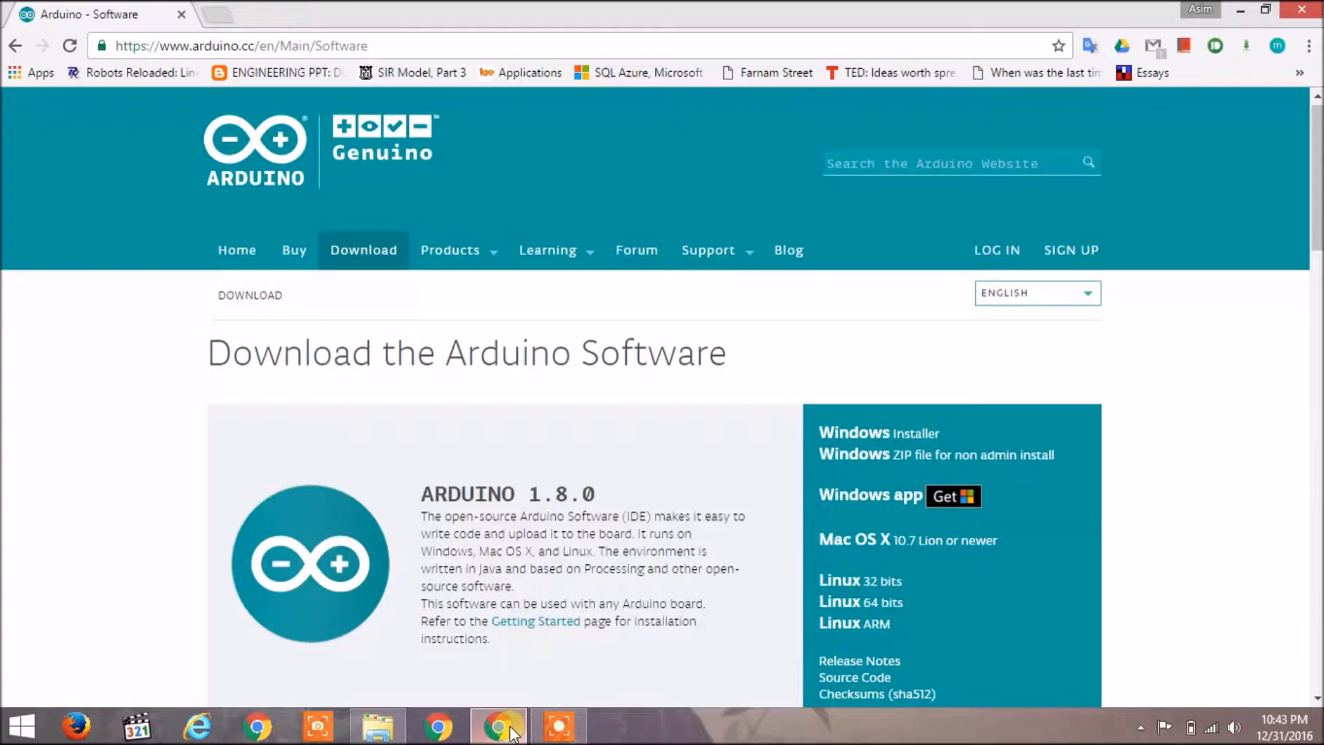
{"action": "mouse_move", "coordinate": [410, 209]}
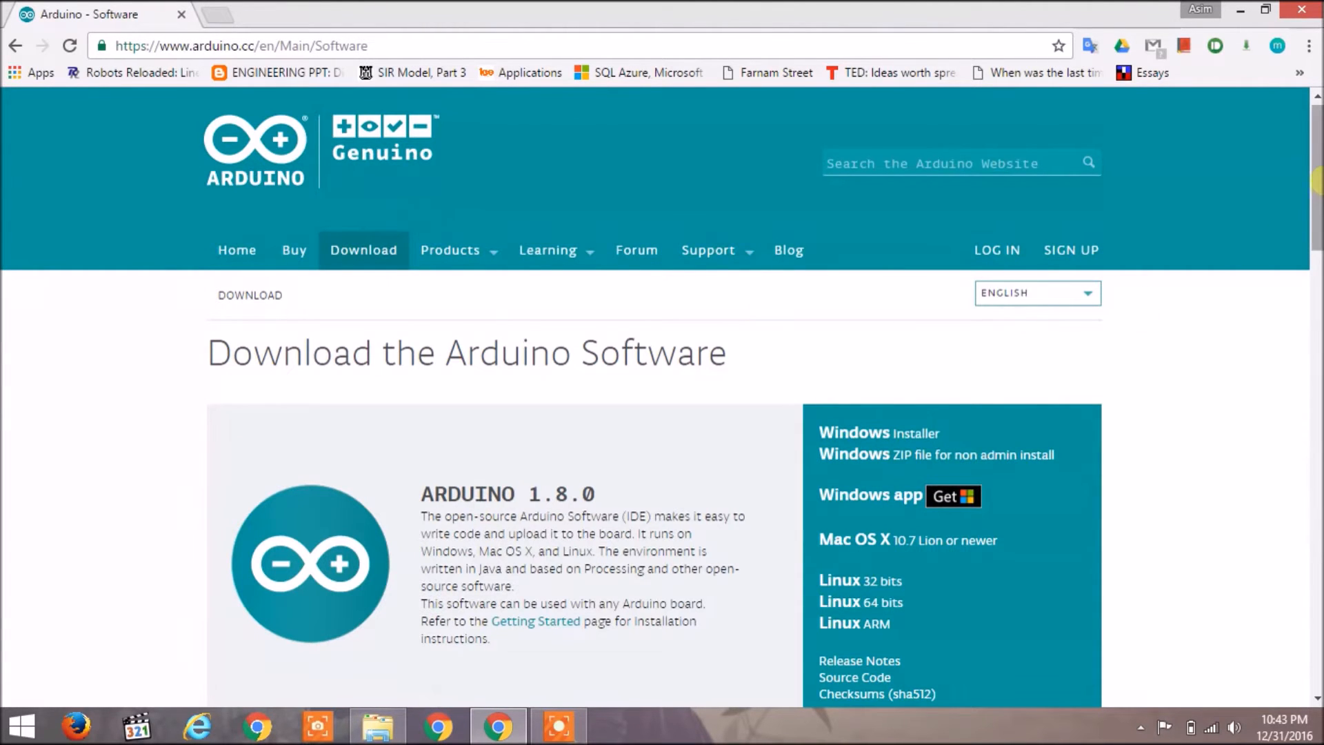
{"action": "scroll", "scroll_direction": "down", "scroll_amount": 3}
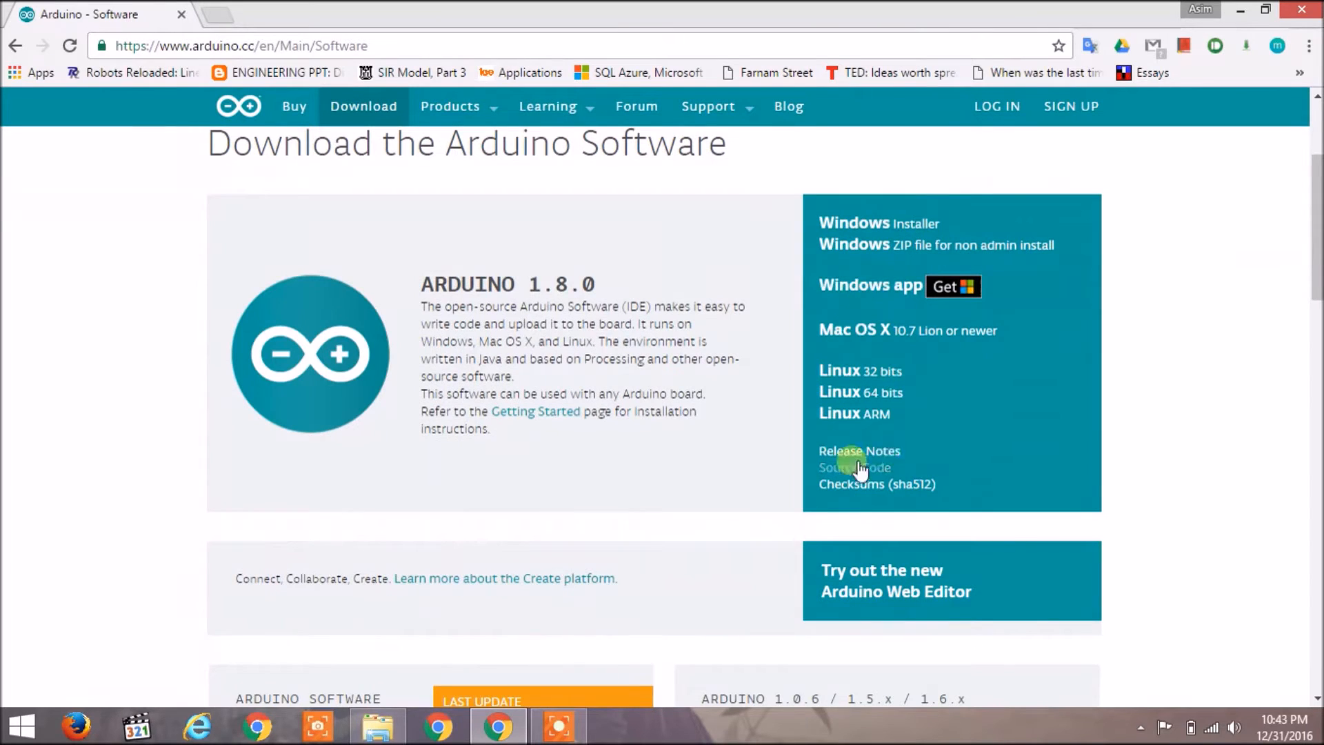
{"action": "mouse_move", "coordinate": [927, 211]}
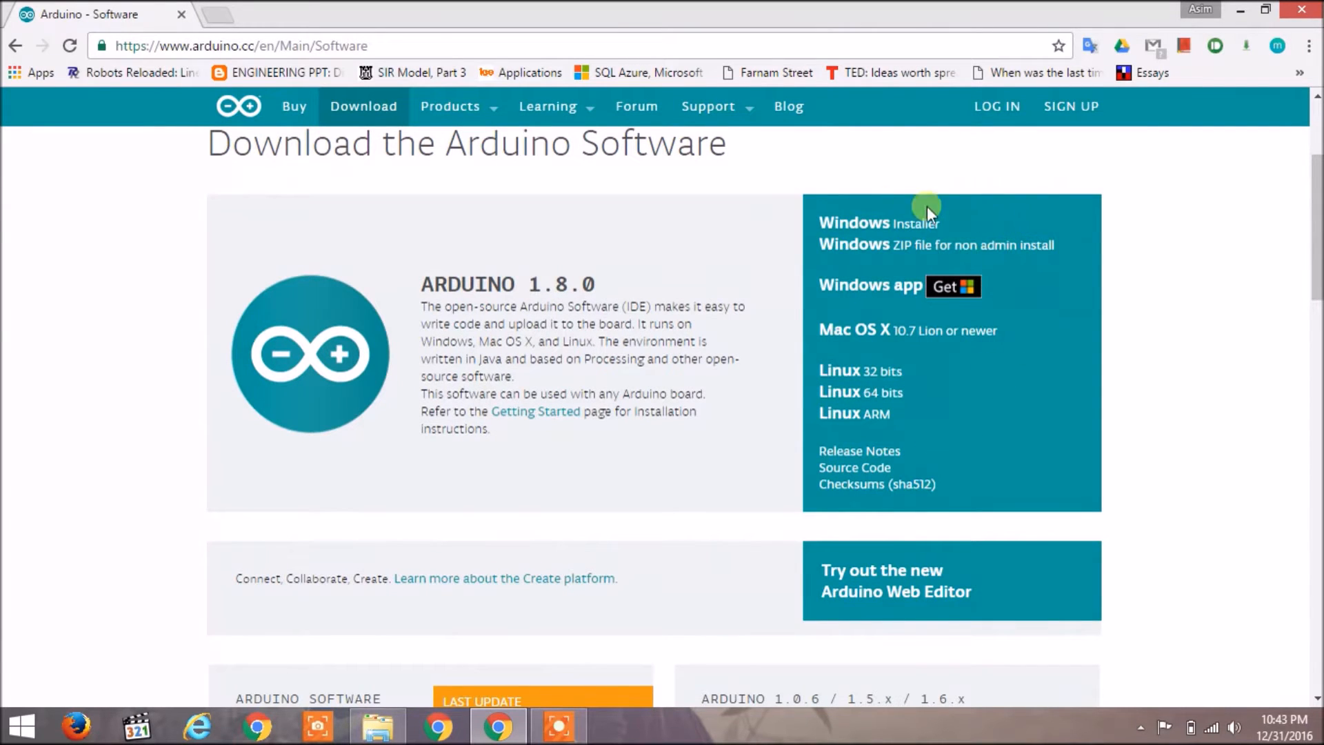
{"action": "mouse_move", "coordinate": [1031, 390]}
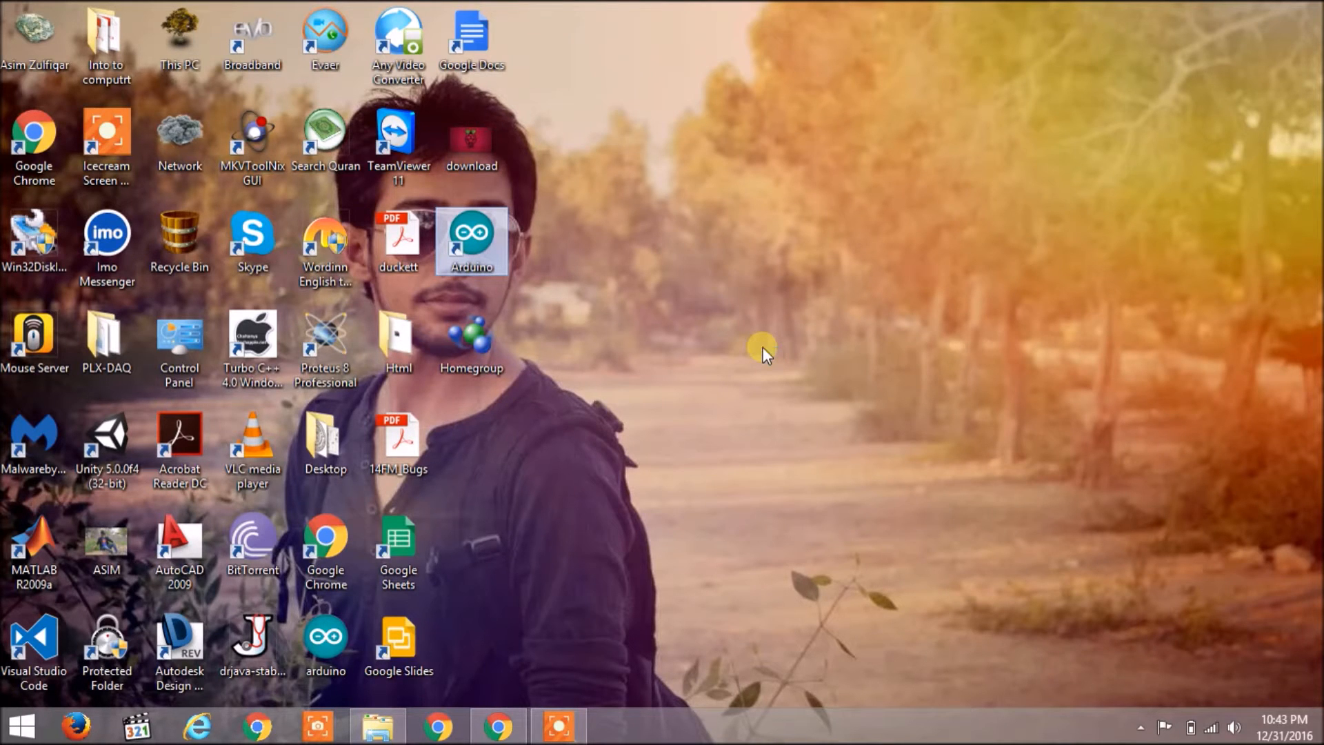
{"action": "double_click", "coordinate": [472, 240]}
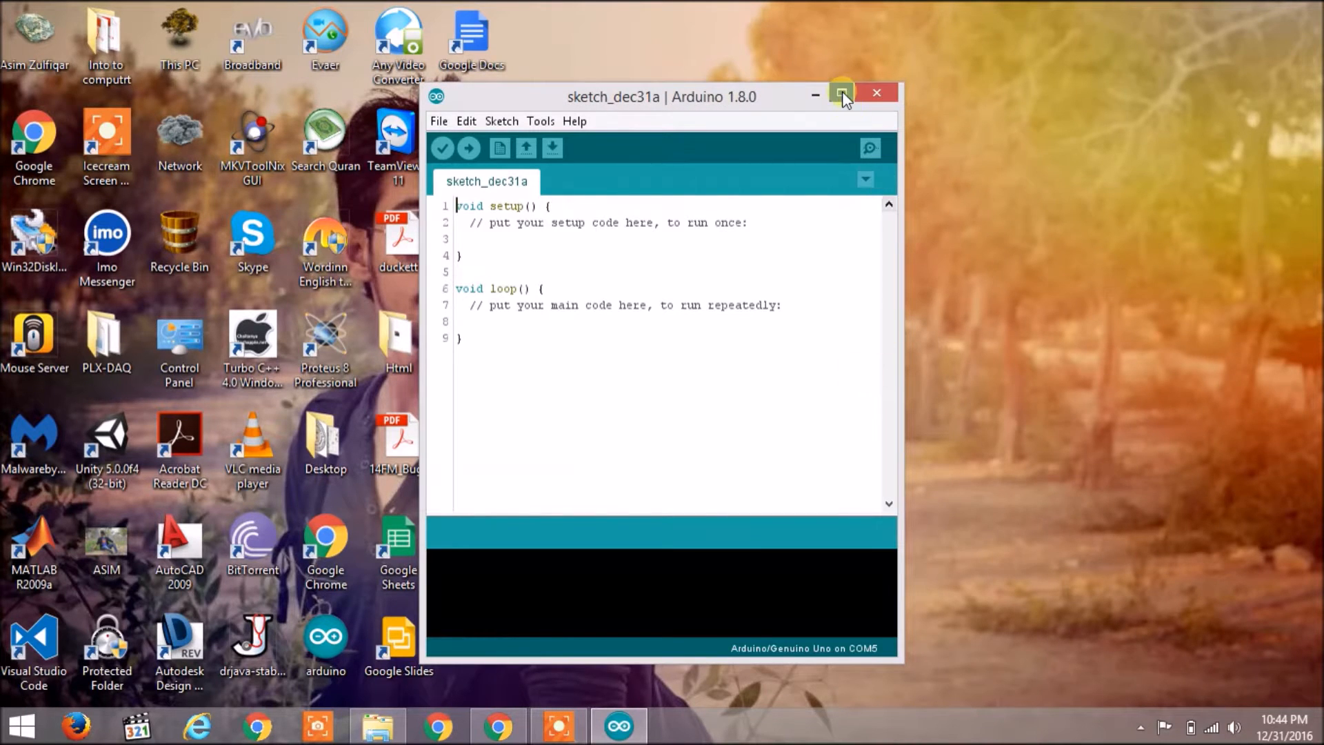
Step: Maximize the Arduino IDE window so the blank sketch fills the screen
{"action": "left_click", "coordinate": [841, 93]}
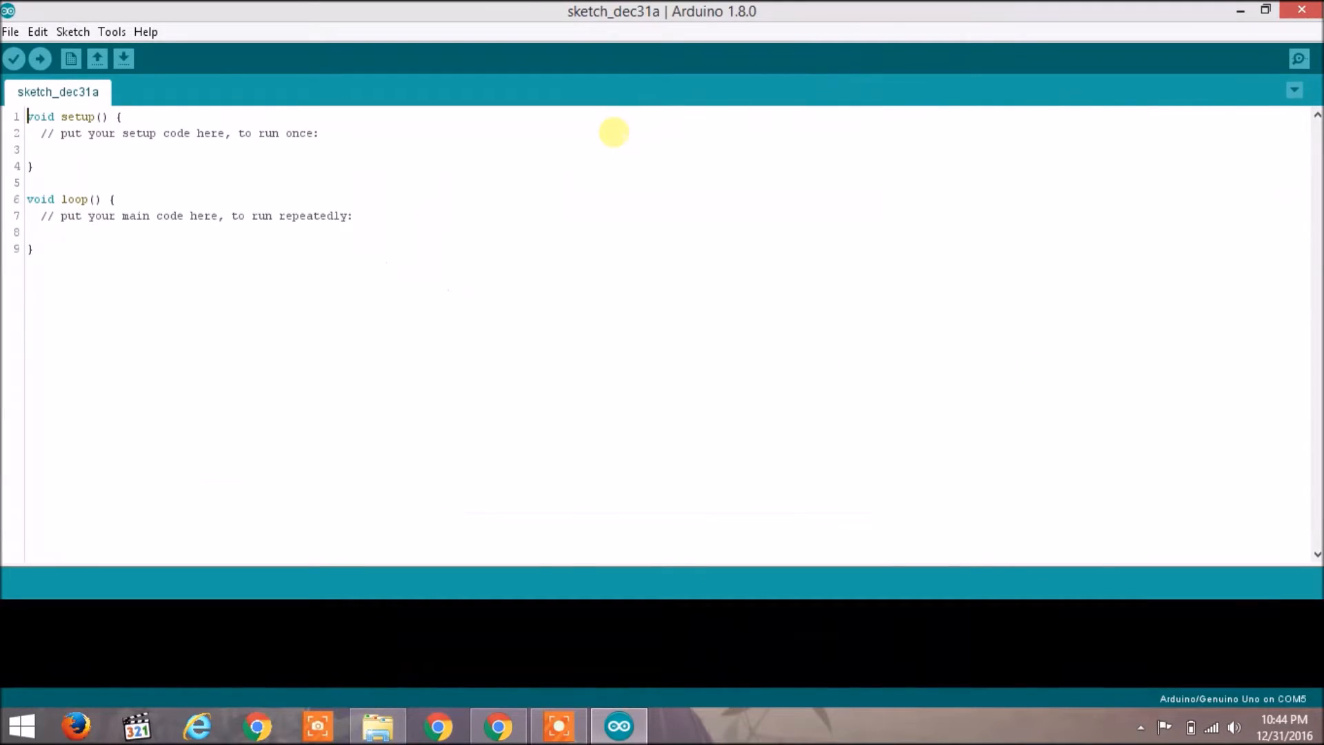
{"action": "mouse_move", "coordinate": [669, 91]}
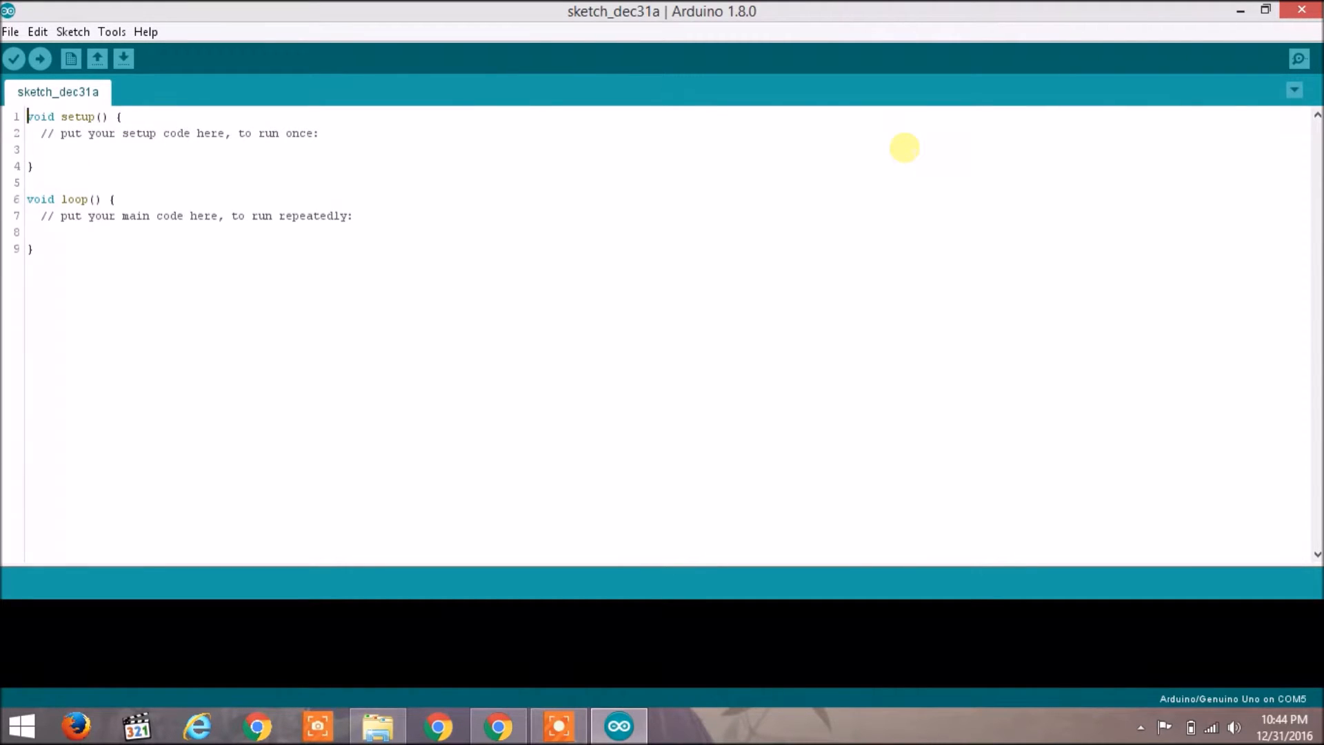
{"action": "mouse_move", "coordinate": [53, 616]}
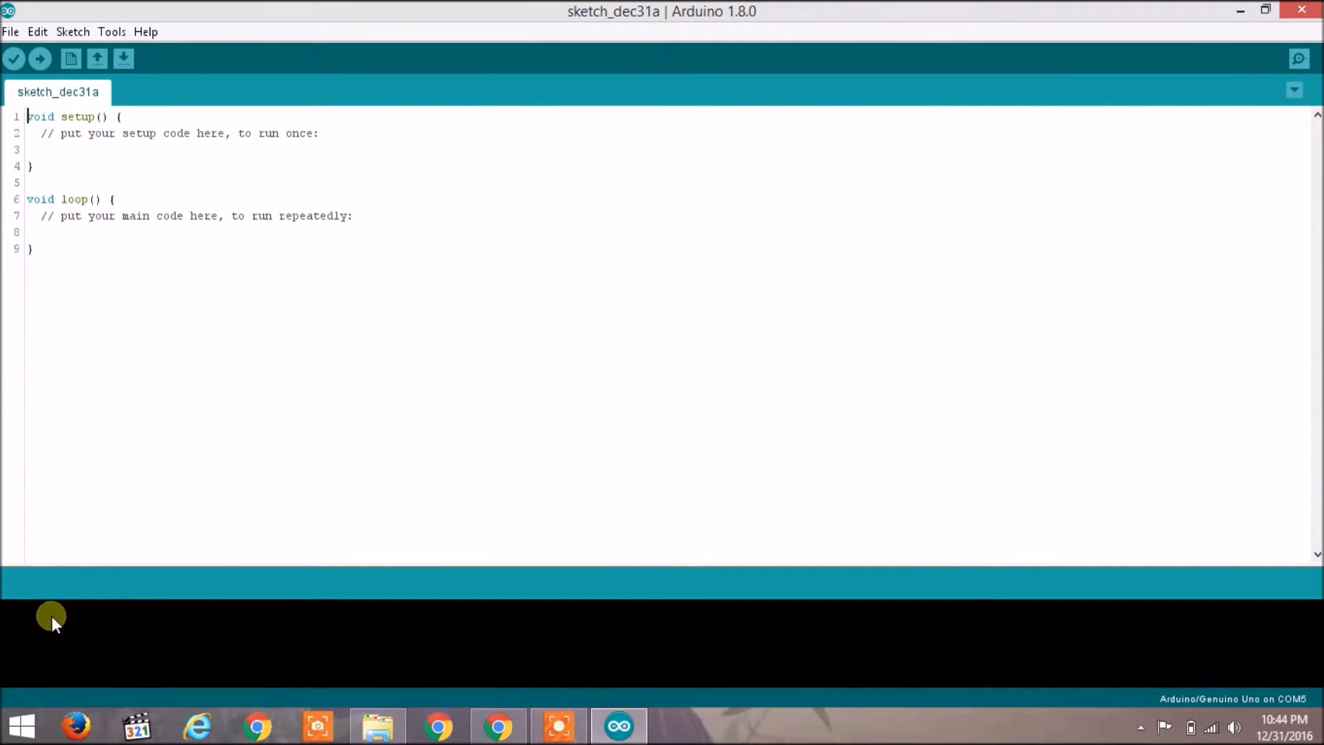
{"action": "mouse_move", "coordinate": [517, 653]}
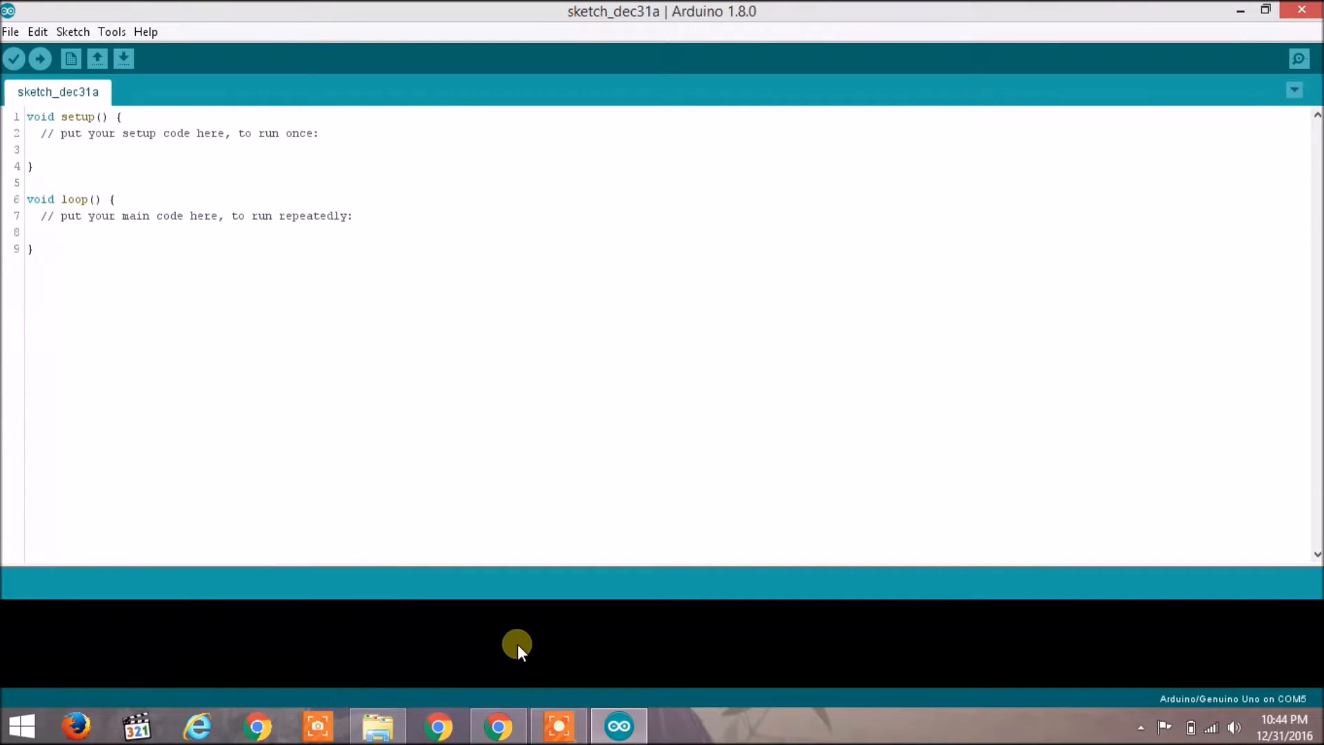
{"action": "mouse_move", "coordinate": [184, 280]}
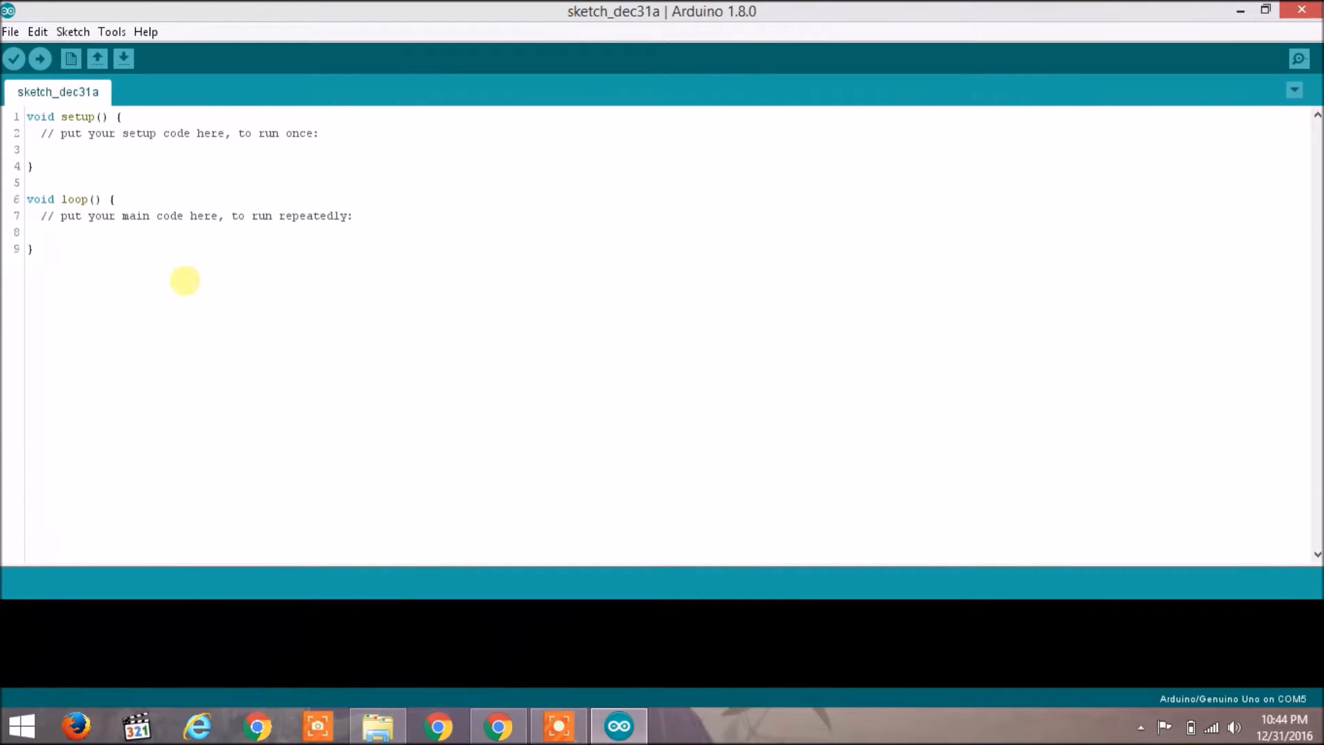
{"action": "mouse_move", "coordinate": [270, 63]}
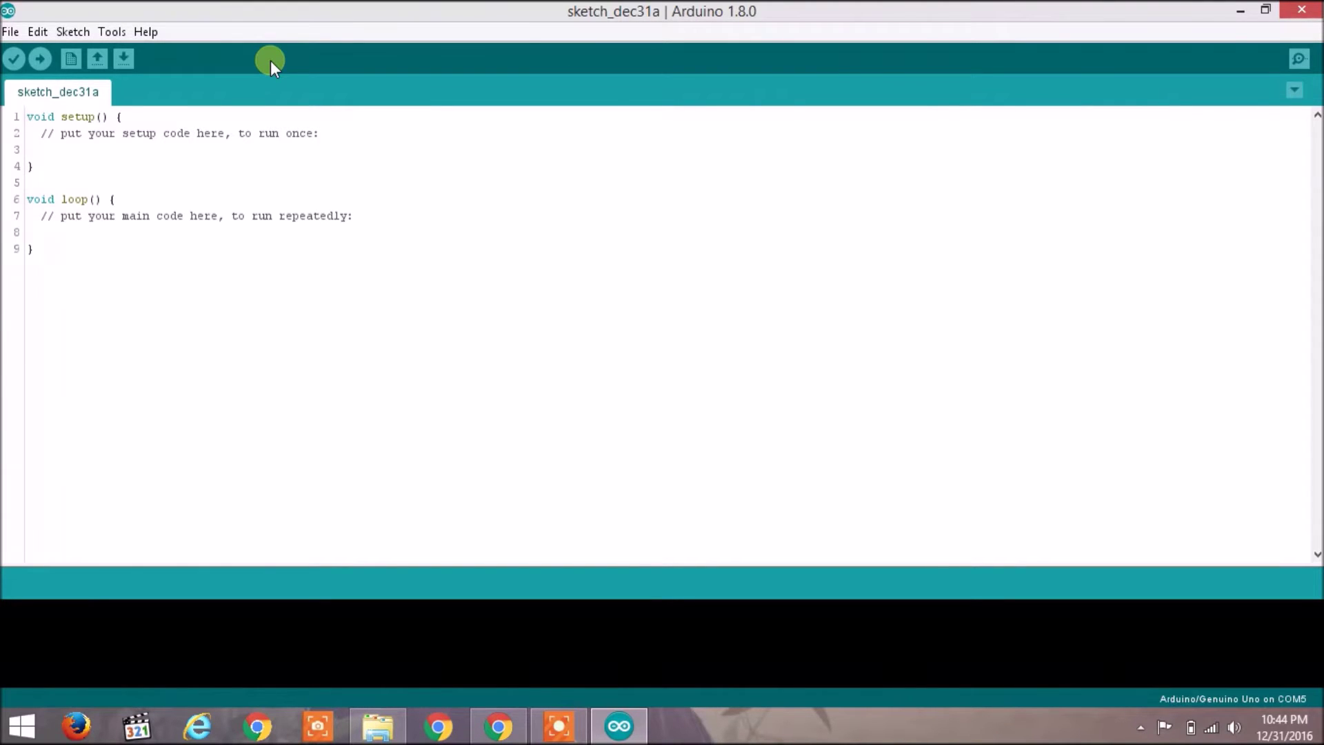
{"action": "mouse_move", "coordinate": [35, 32]}
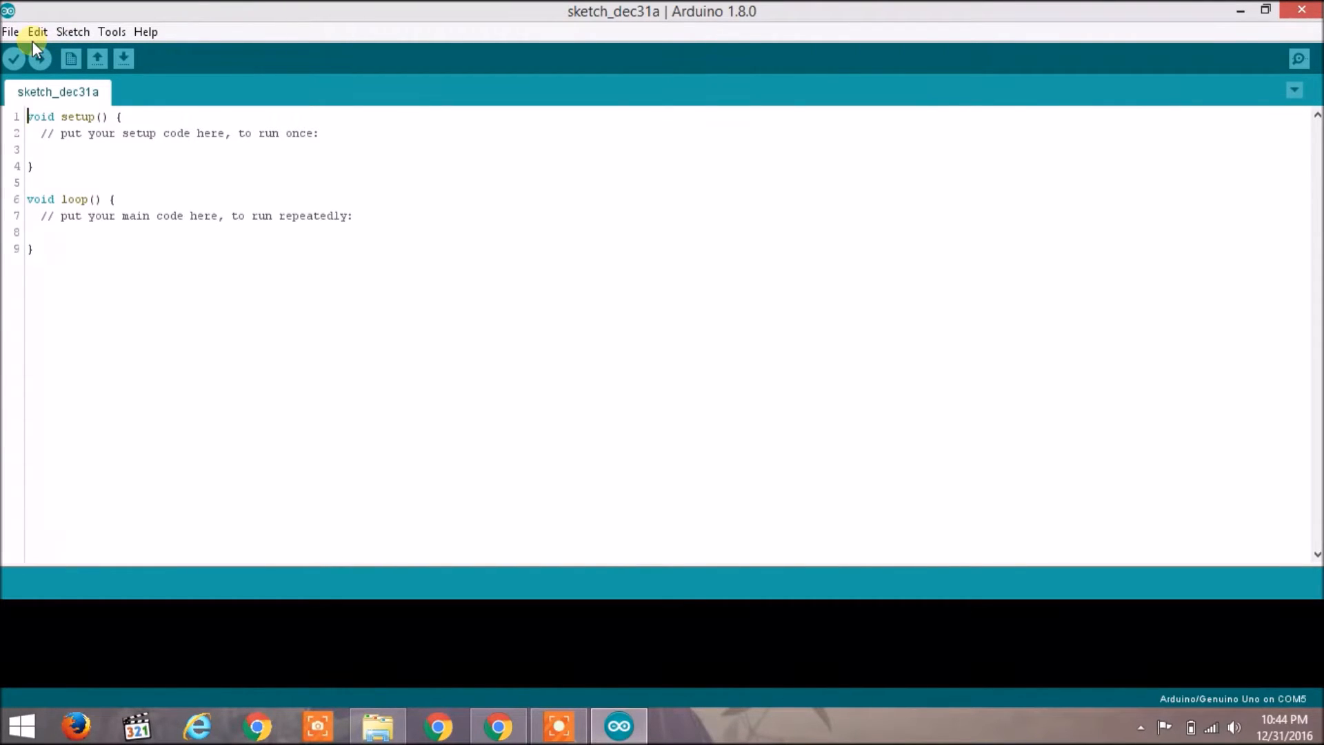
{"action": "mouse_move", "coordinate": [144, 22]}
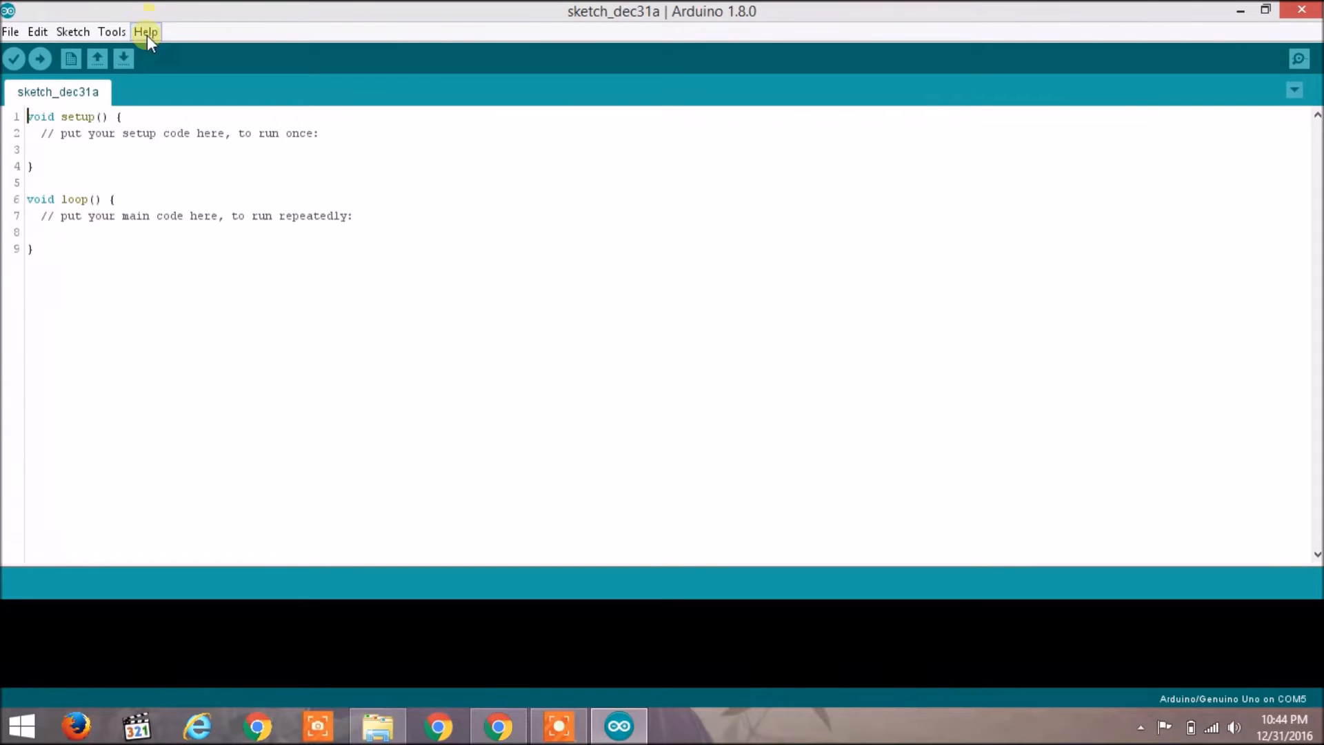
{"action": "mouse_move", "coordinate": [135, 238]}
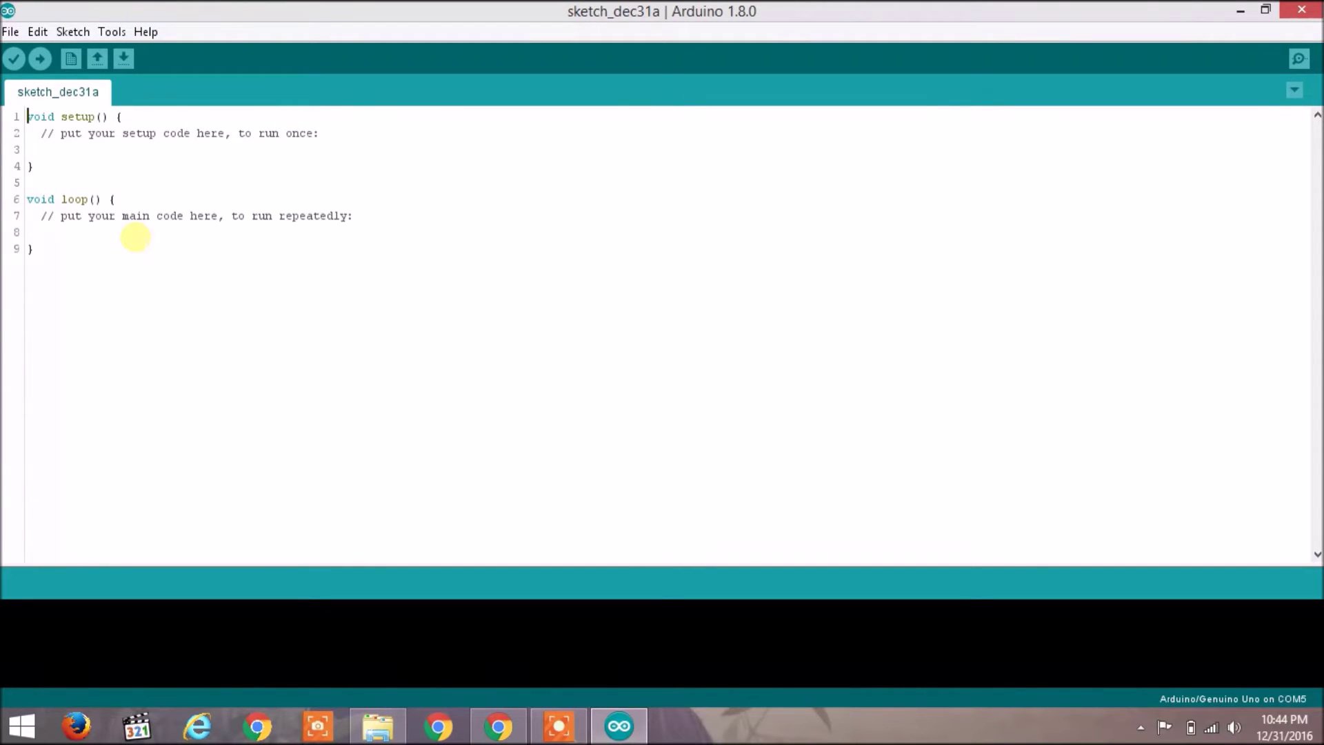
{"action": "mouse_move", "coordinate": [207, 273]}
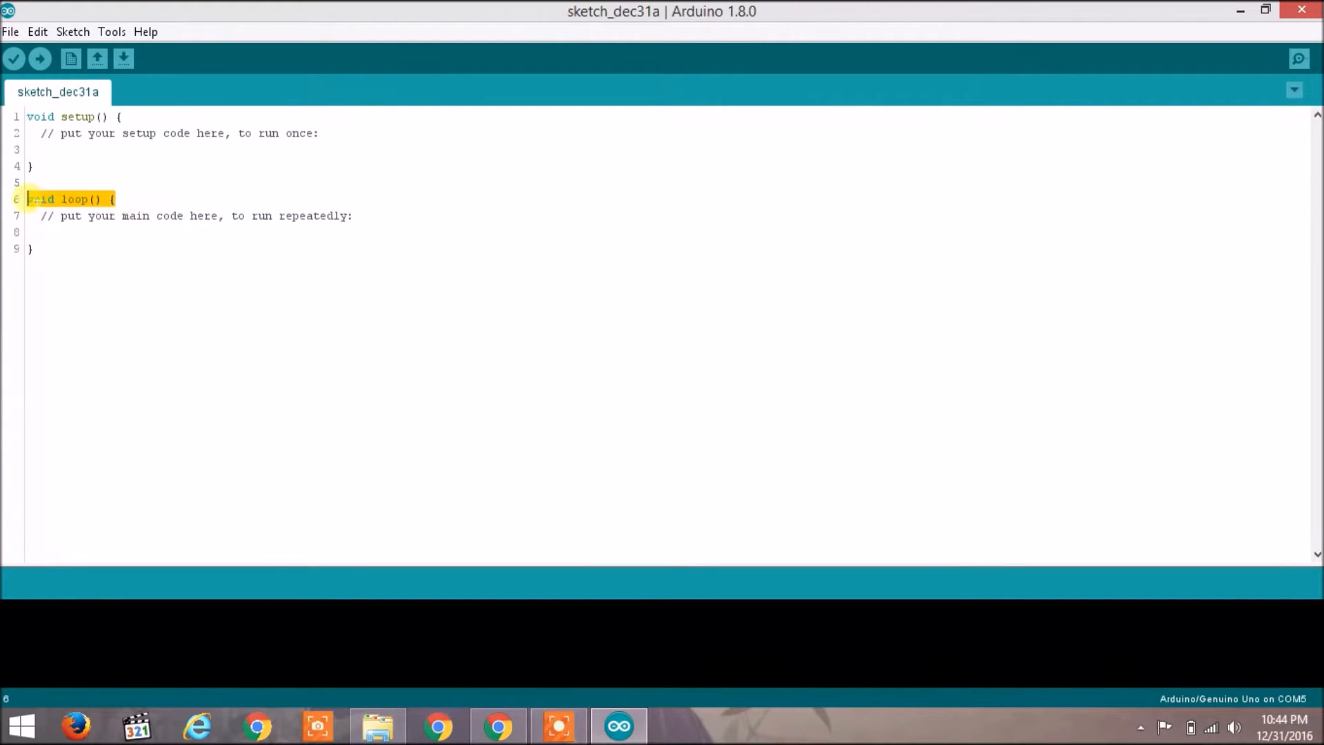
{"action": "left_click", "coordinate": [29, 232]}
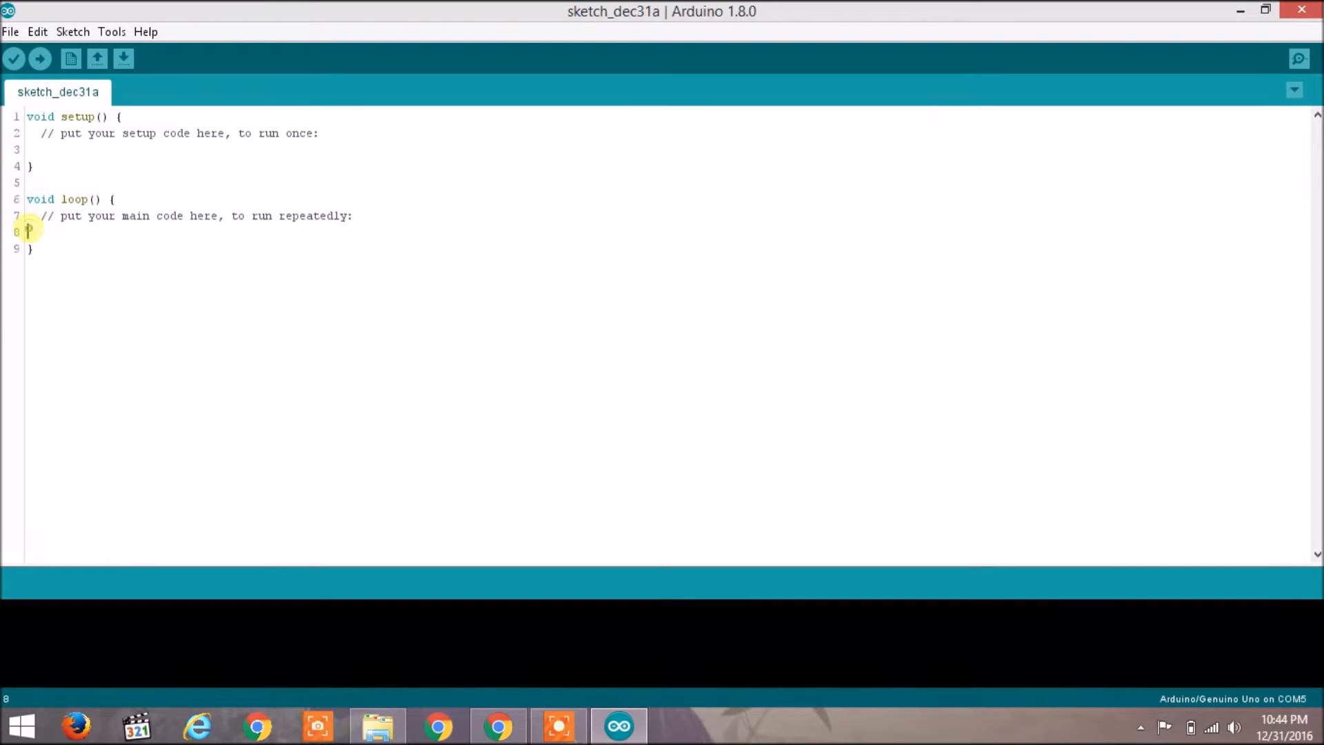
{"action": "type", "text": "void loop() {"}
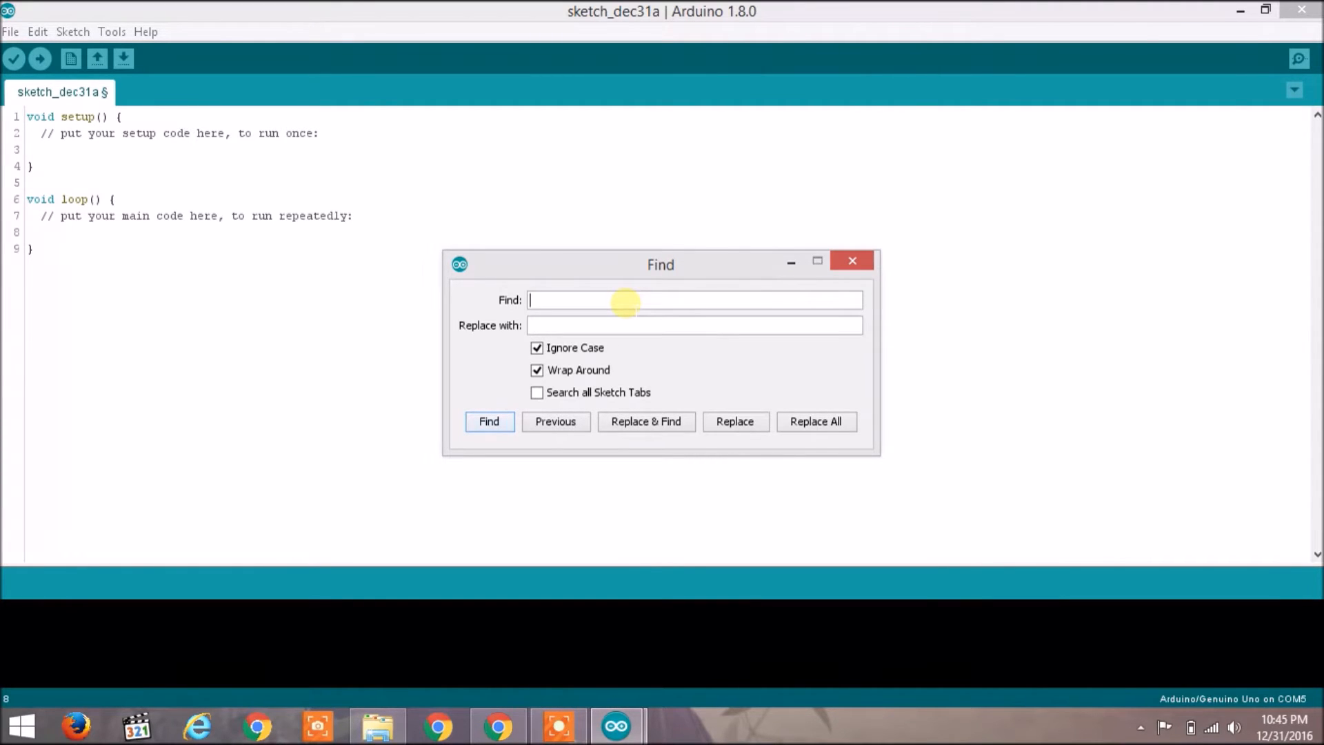
{"action": "mouse_move", "coordinate": [875, 239]}
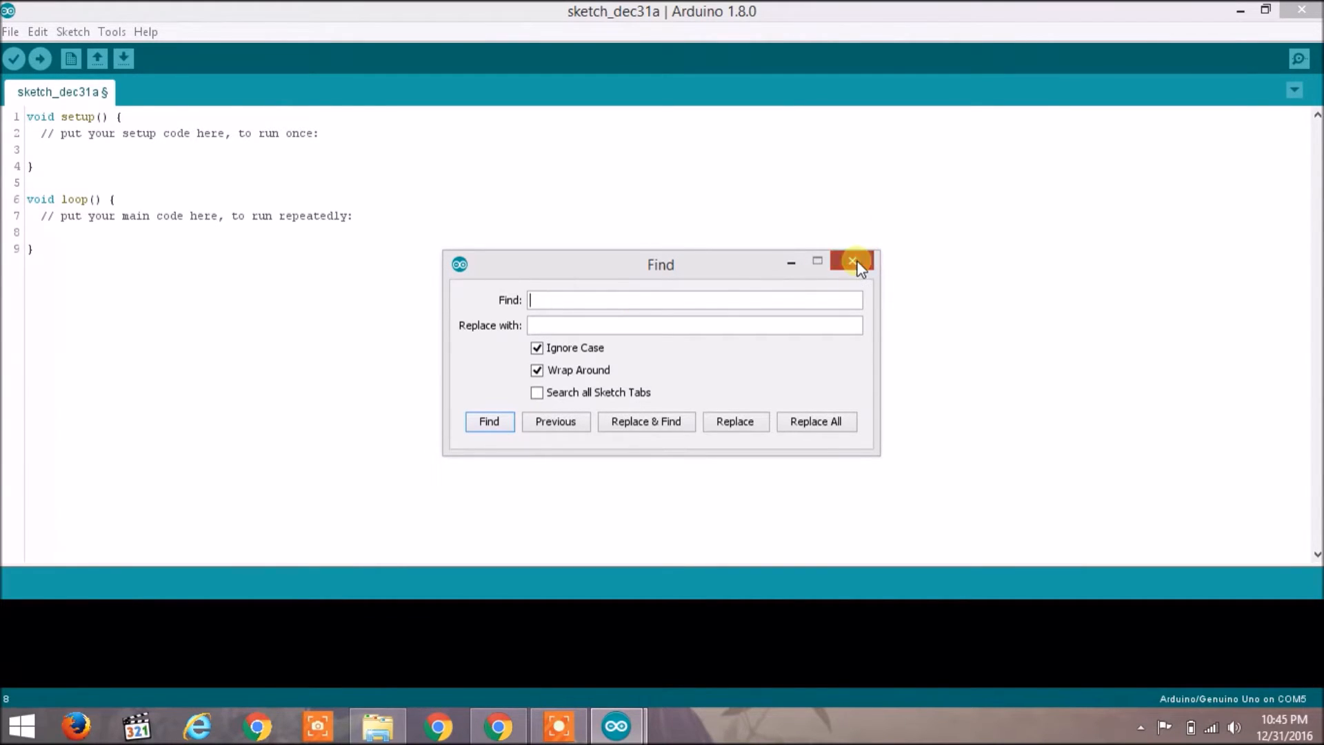
{"action": "mouse_move", "coordinate": [819, 269]}
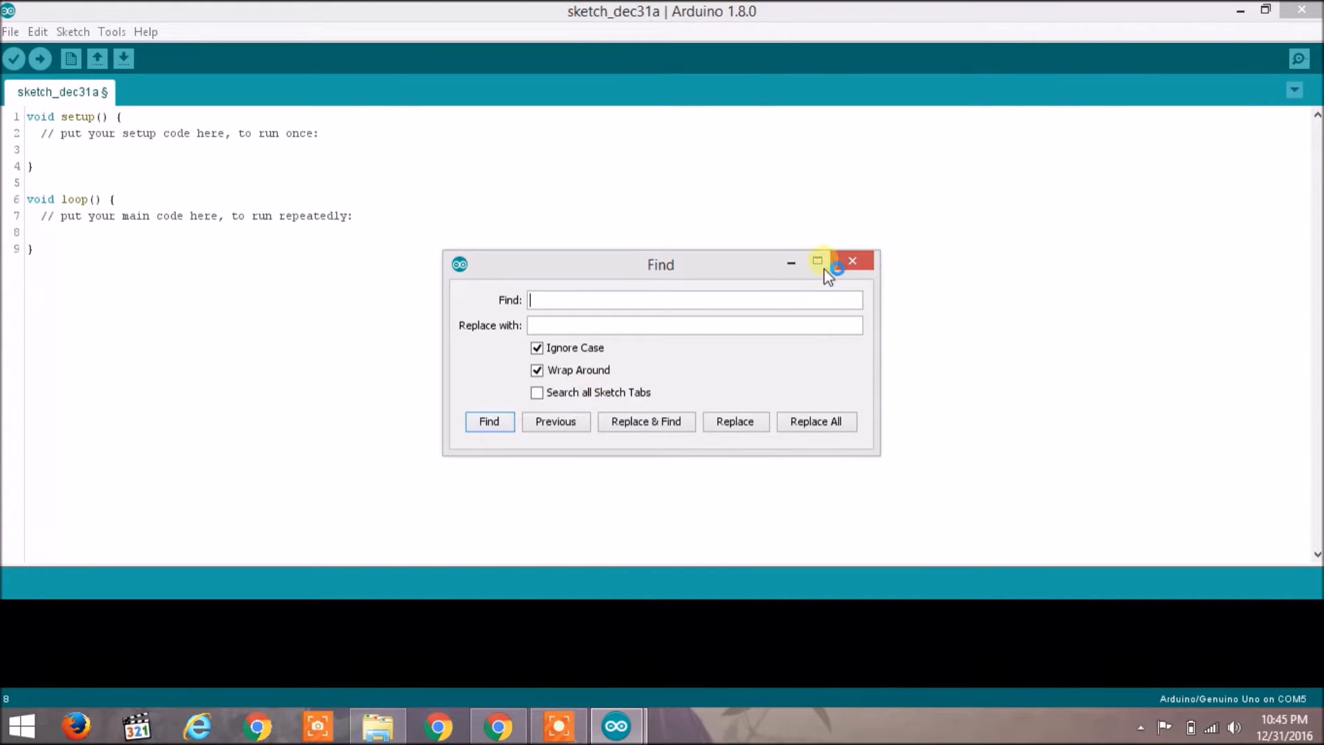
Step: Close the Find dialog and return to the empty setup/loop sketch
{"action": "left_click", "coordinate": [851, 261]}
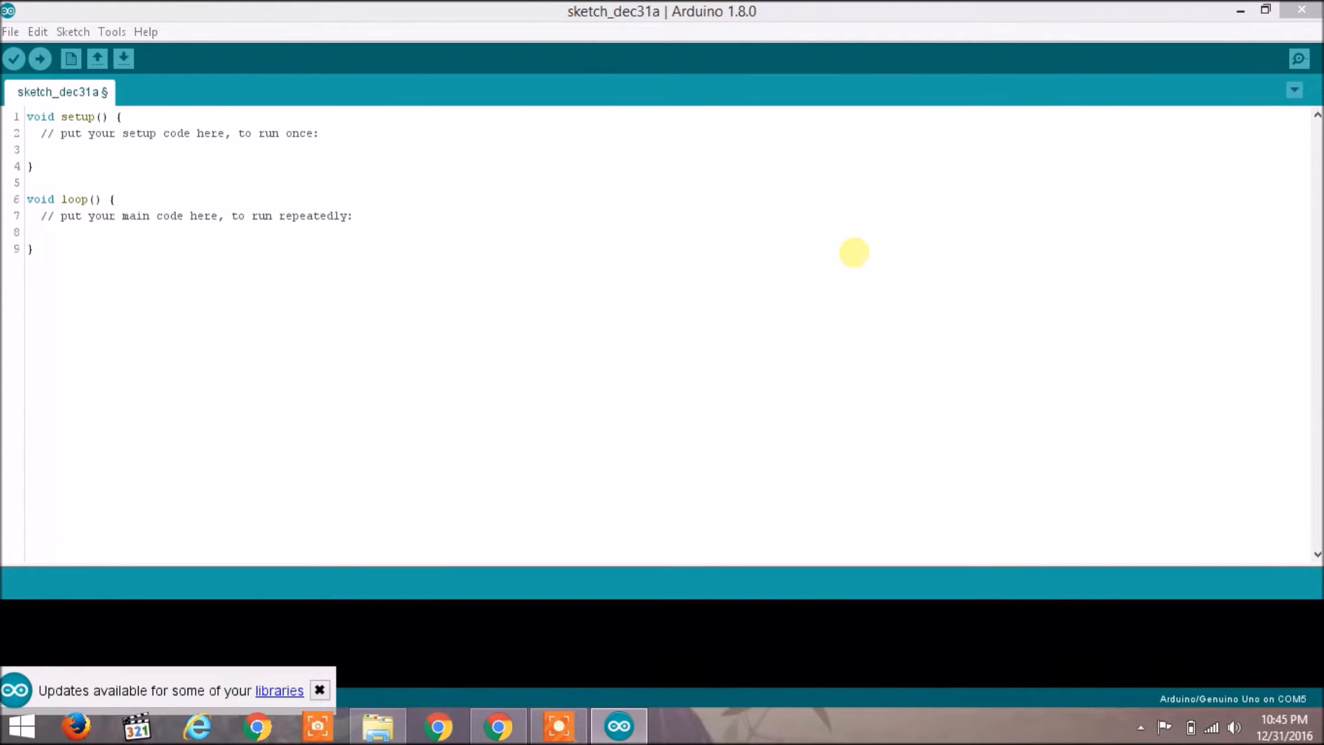
{"action": "mouse_move", "coordinate": [585, 512]}
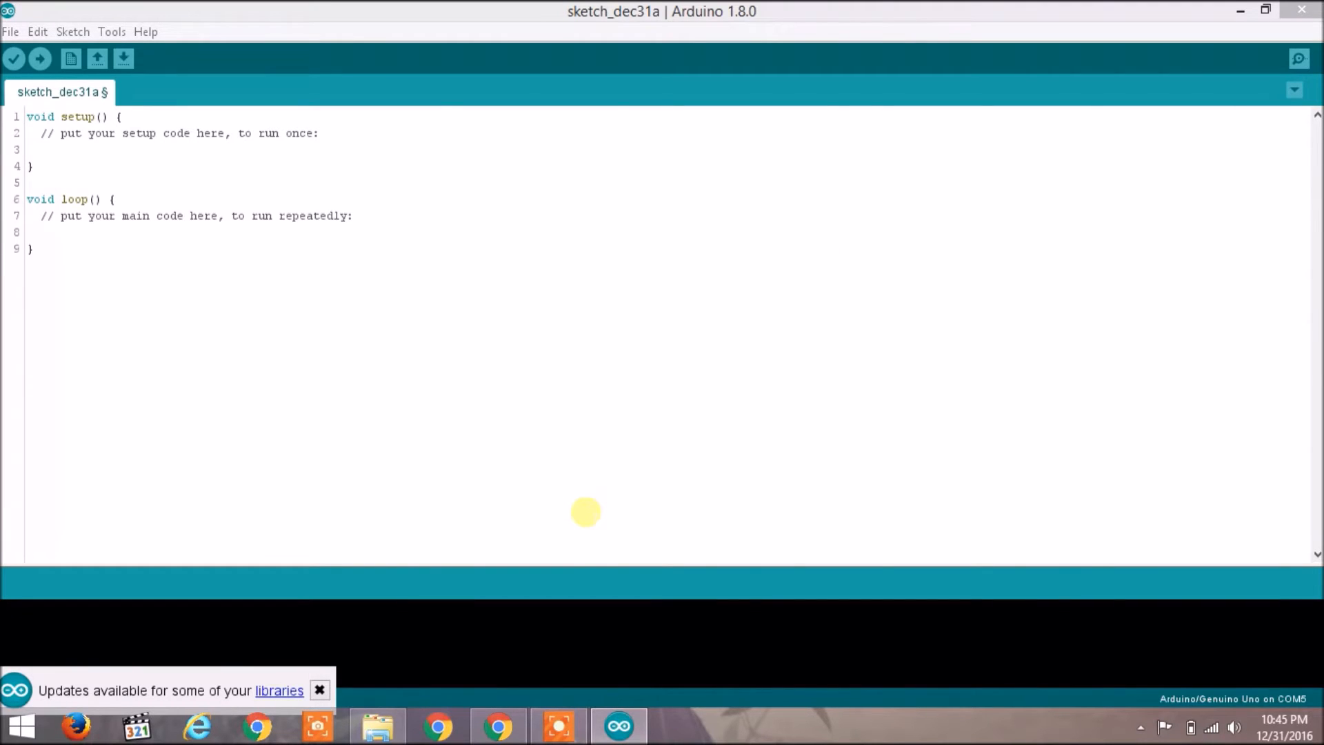
{"action": "mouse_move", "coordinate": [691, 582]}
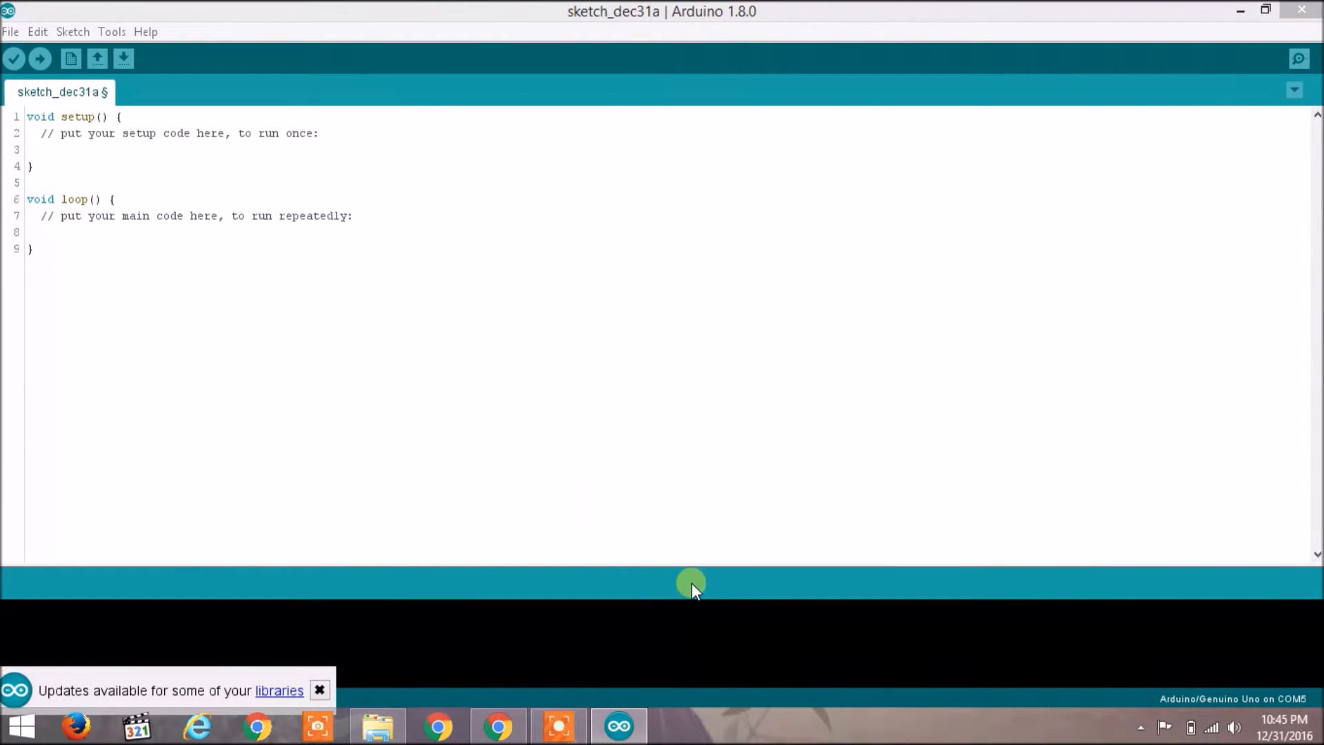
{"action": "mouse_move", "coordinate": [1213, 698]}
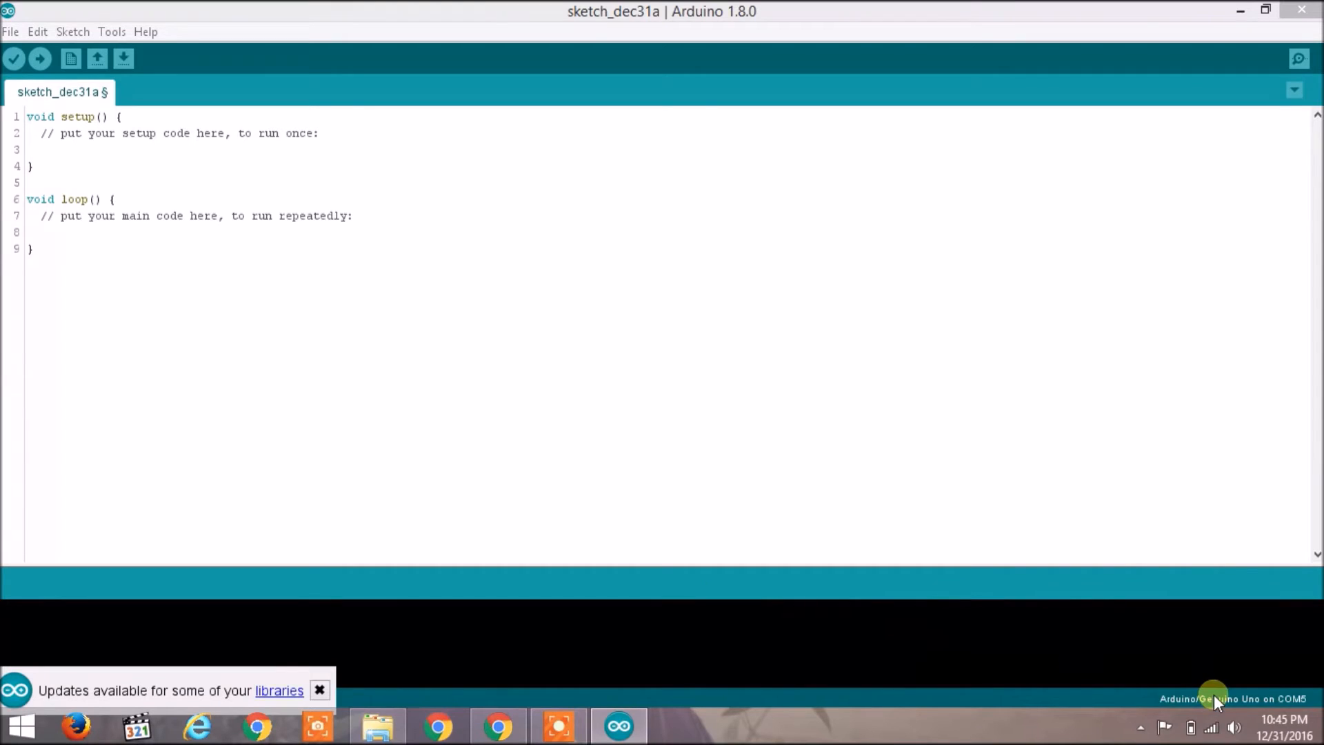
Step: Dismiss the 'Updates available for some of your libraries' notification
{"action": "left_click", "coordinate": [319, 689]}
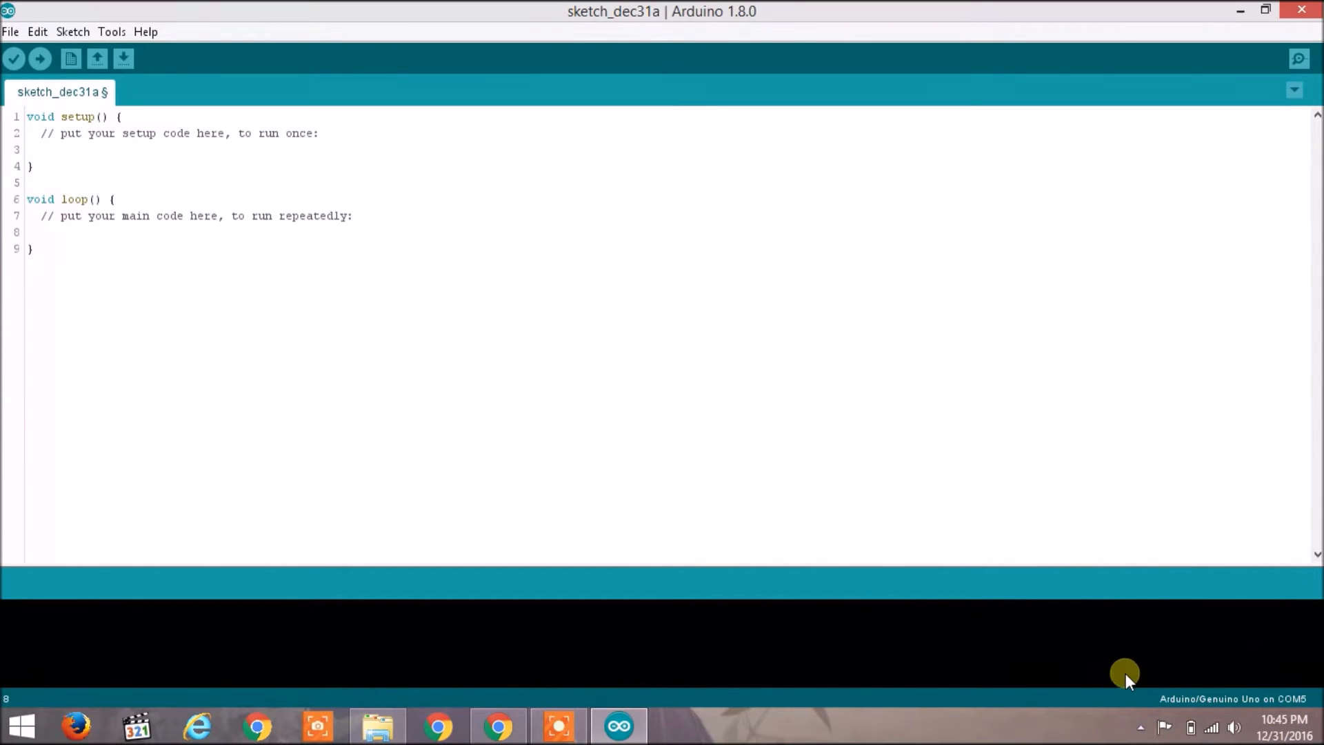
{"action": "mouse_move", "coordinate": [1067, 633]}
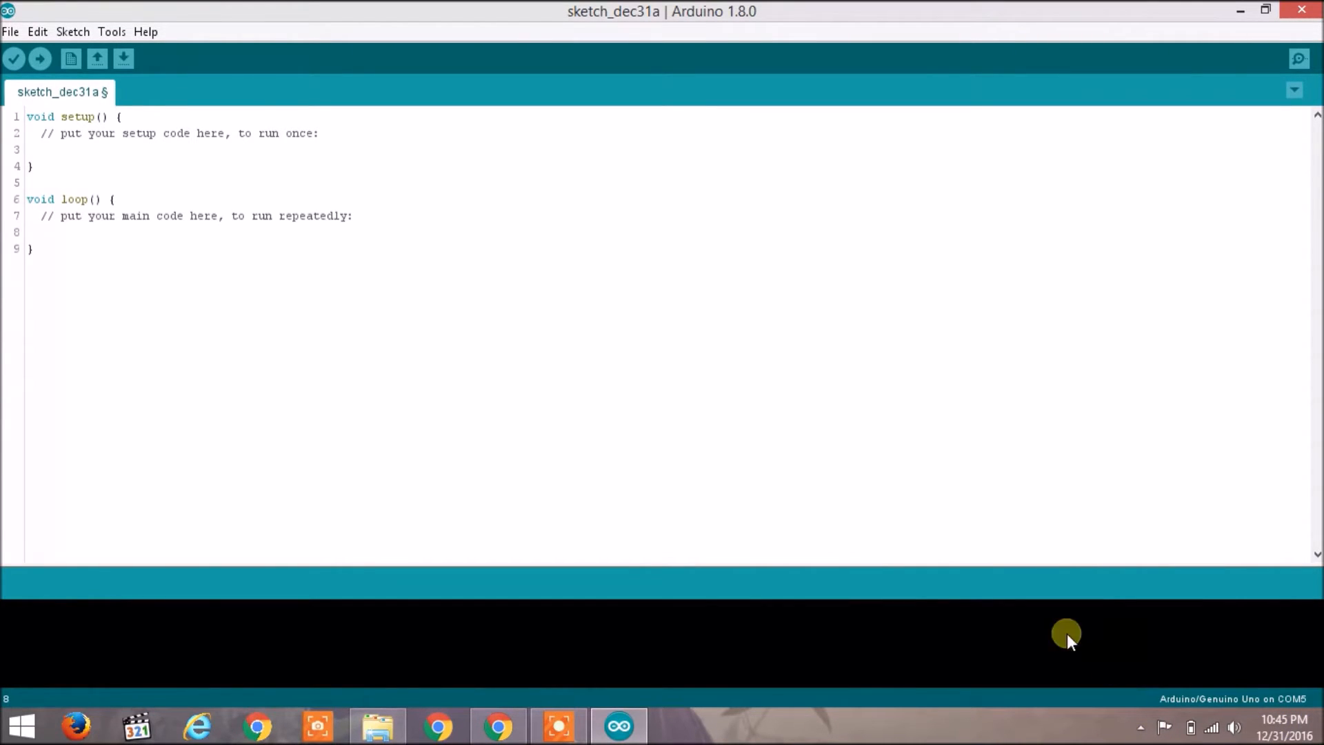
{"action": "mouse_move", "coordinate": [764, 466]}
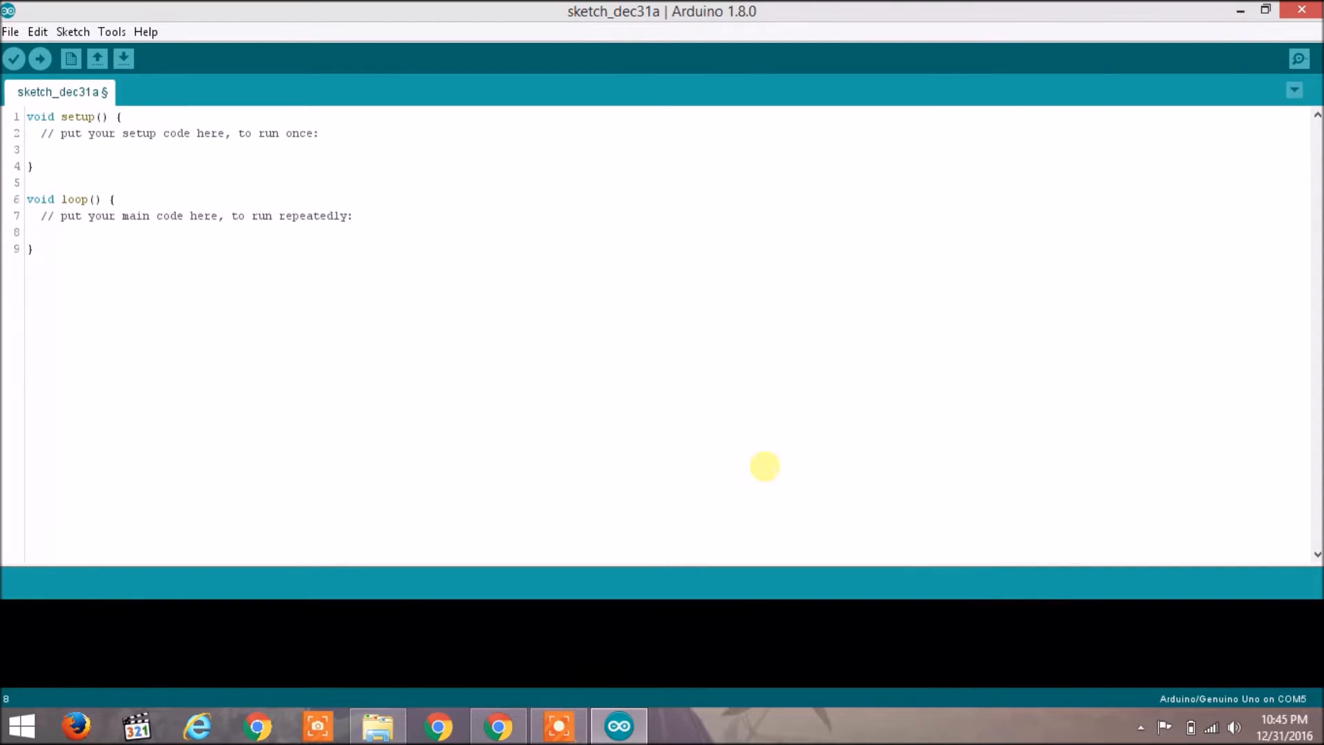
{"action": "mouse_move", "coordinate": [735, 457]}
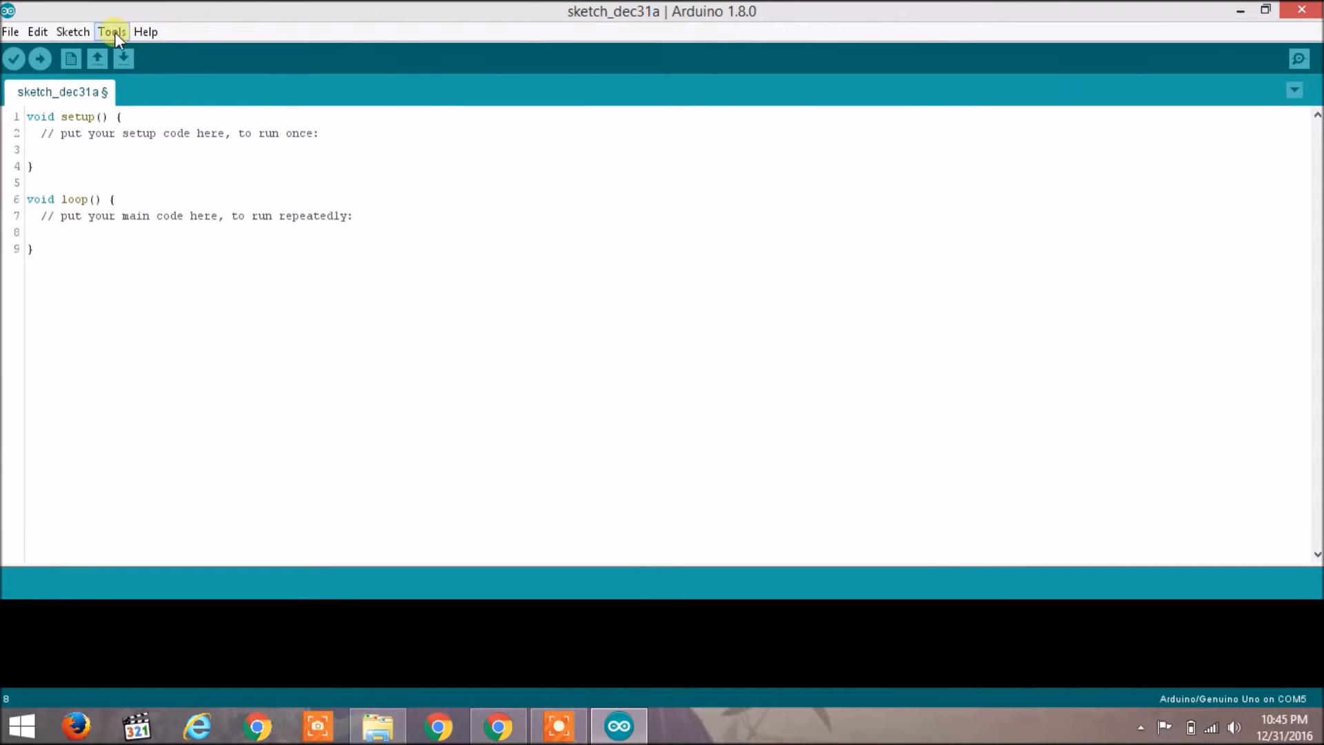
{"action": "left_click", "coordinate": [111, 32]}
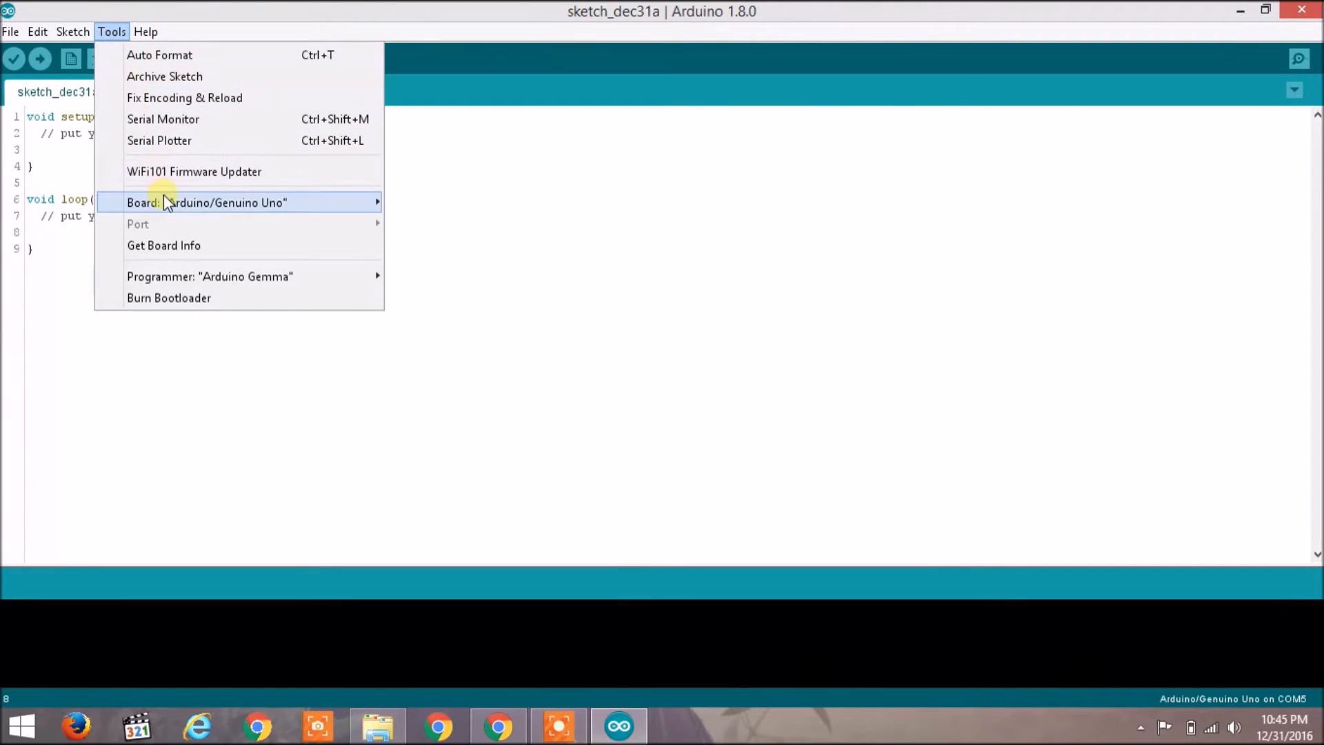
{"action": "left_click", "coordinate": [206, 202]}
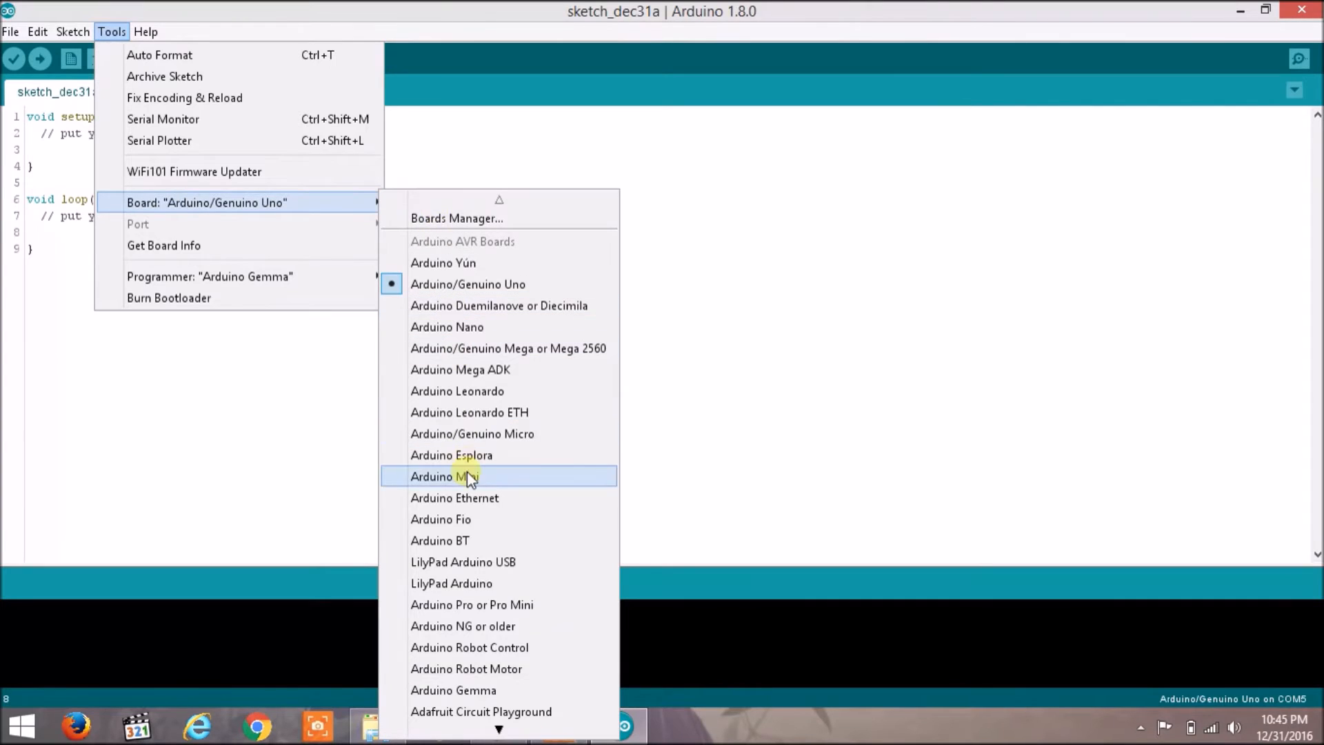
{"action": "mouse_move", "coordinate": [480, 604]}
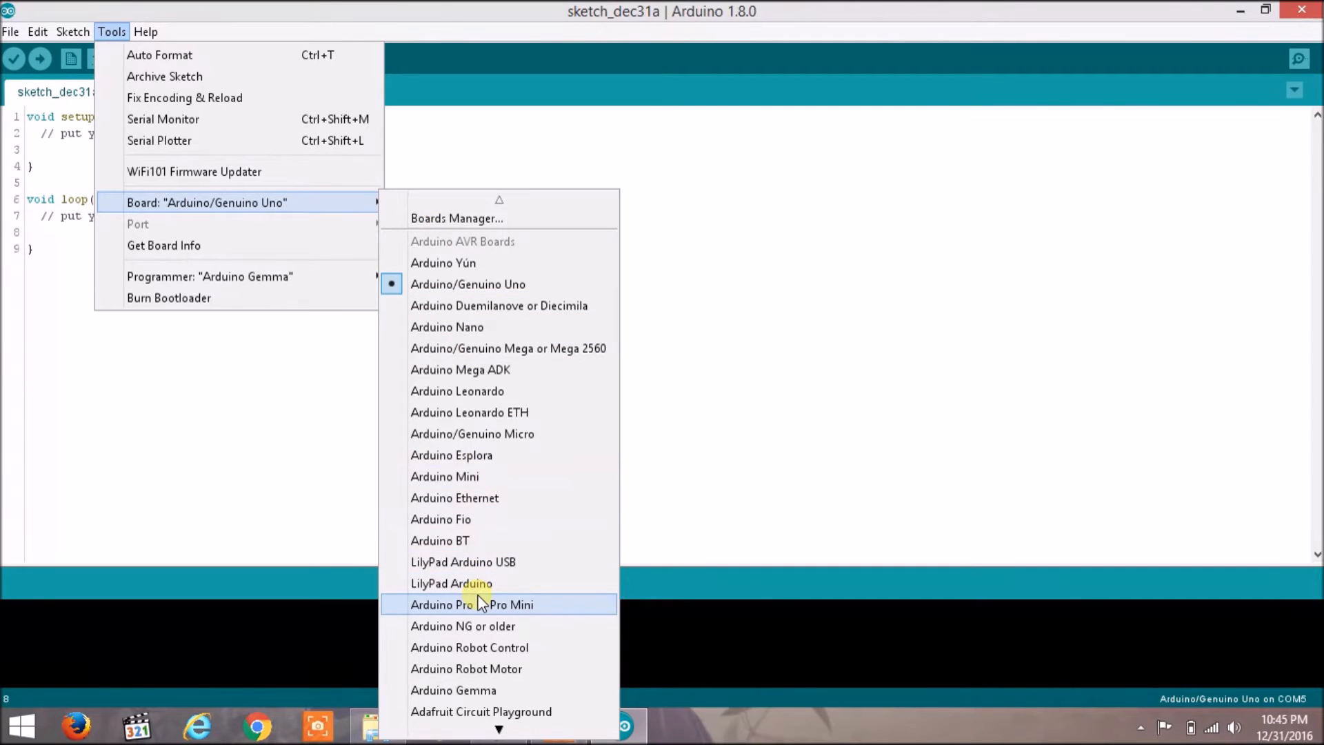
{"action": "mouse_move", "coordinate": [467, 284]}
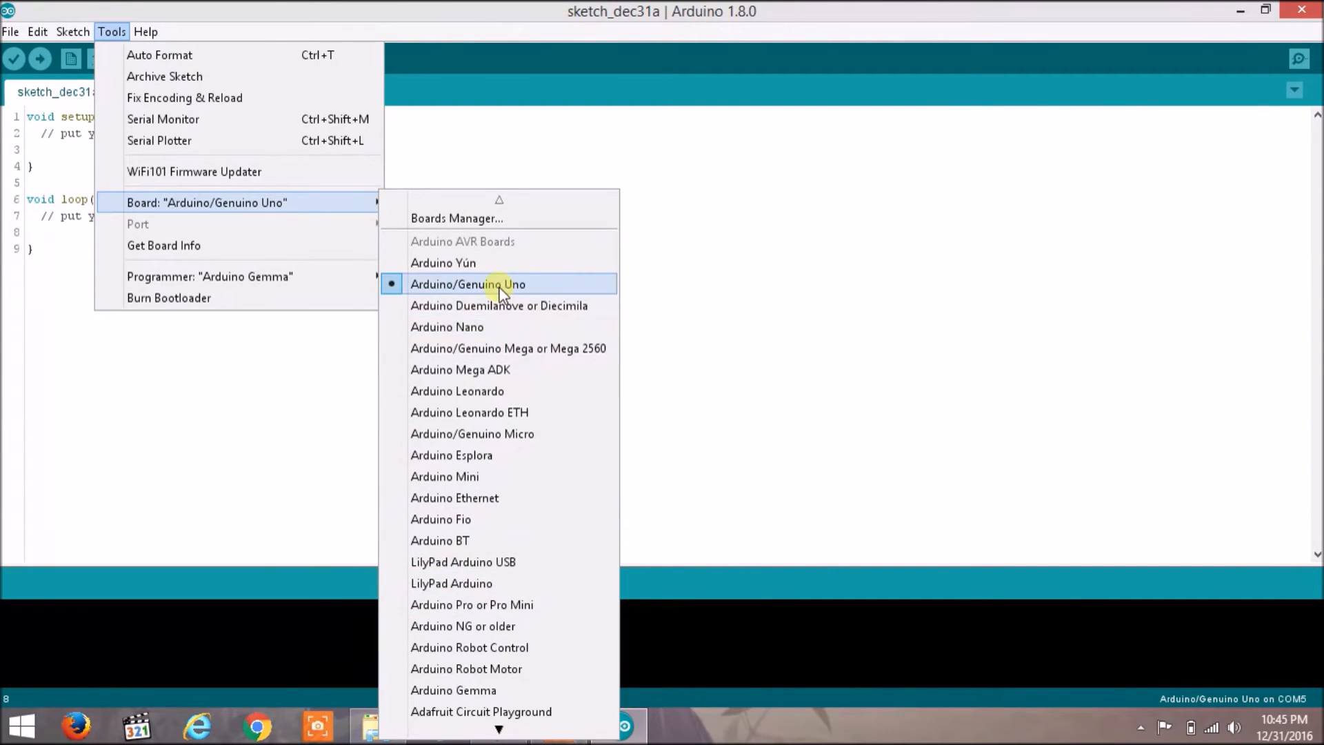
{"action": "left_click", "coordinate": [468, 284]}
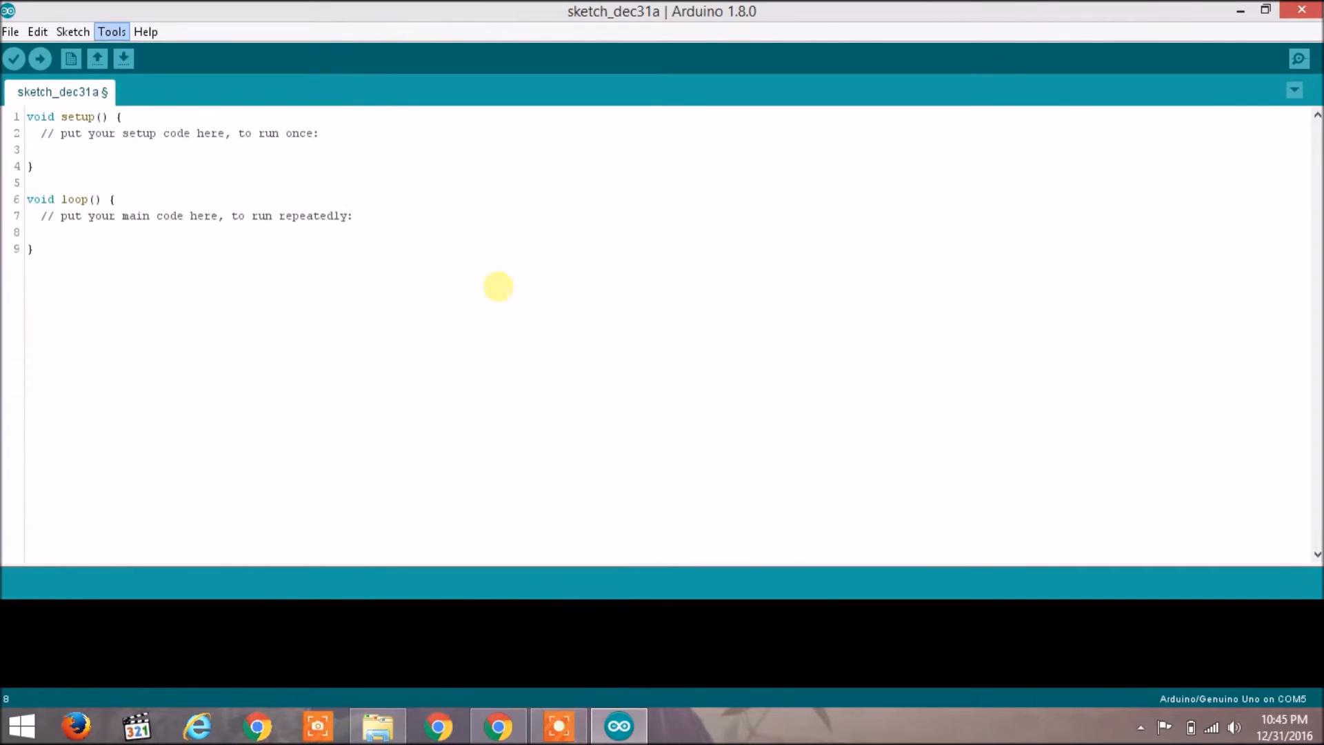
{"action": "left_click", "coordinate": [29, 231]}
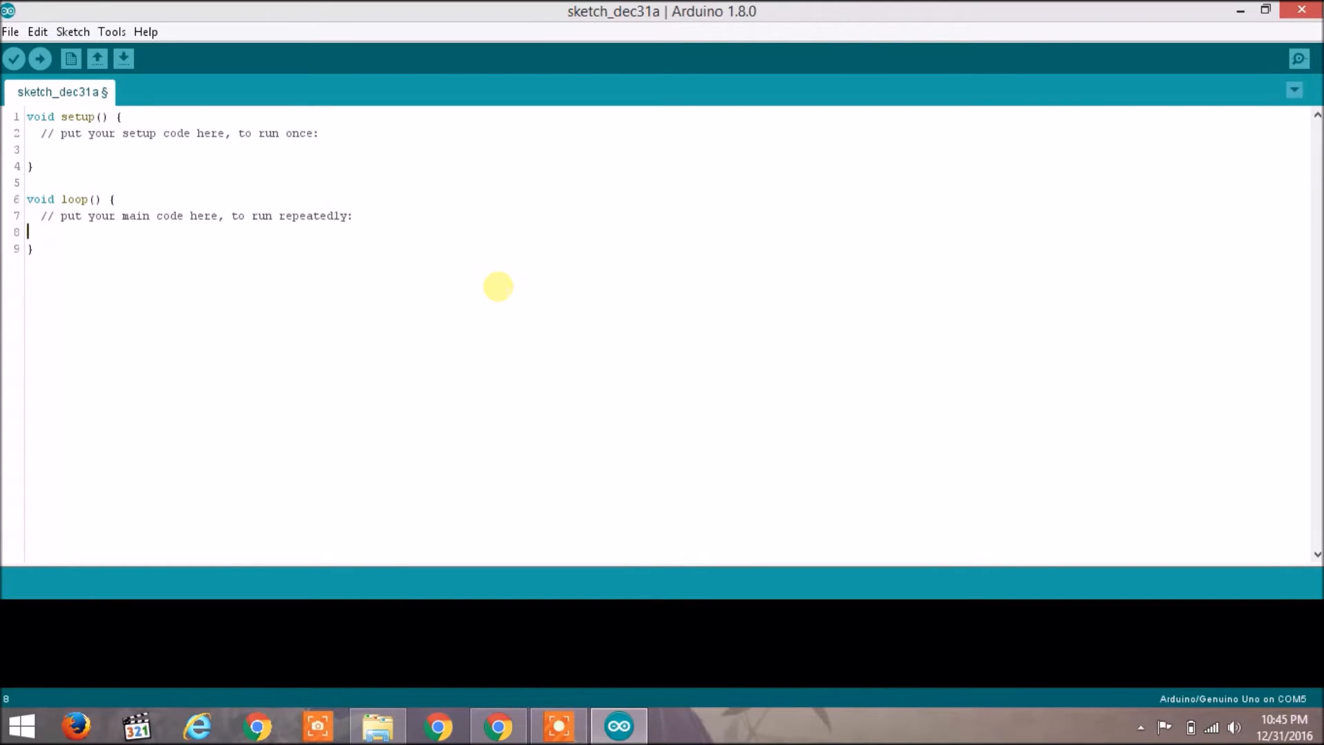
{"action": "mouse_move", "coordinate": [40, 59]}
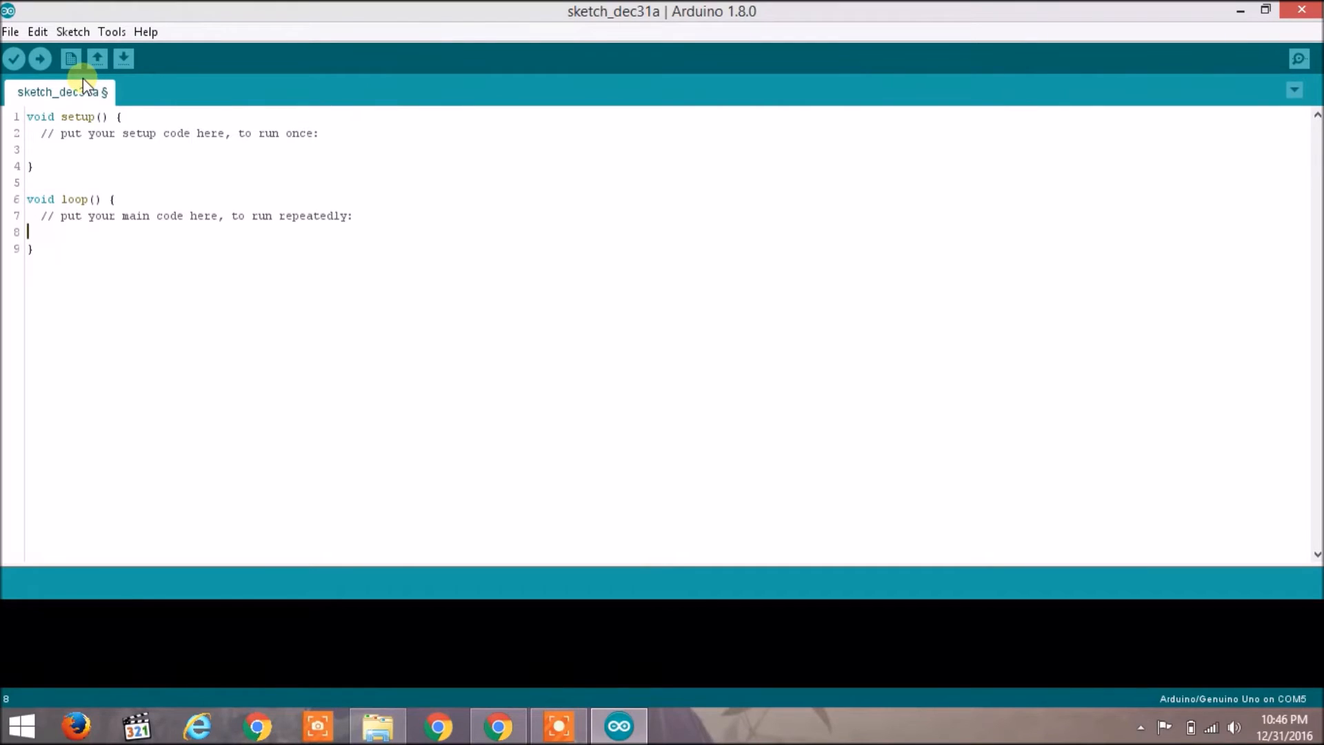
{"action": "mouse_move", "coordinate": [13, 58]}
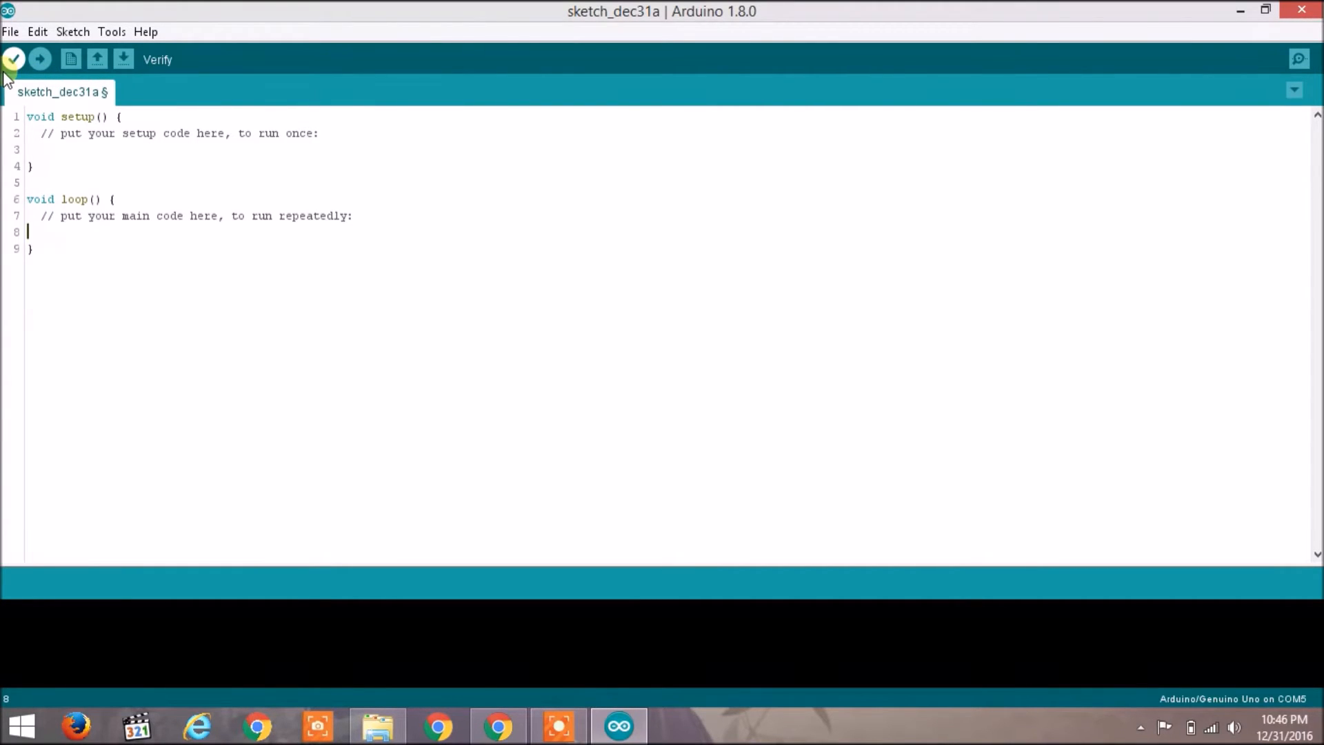
{"action": "mouse_move", "coordinate": [13, 60]}
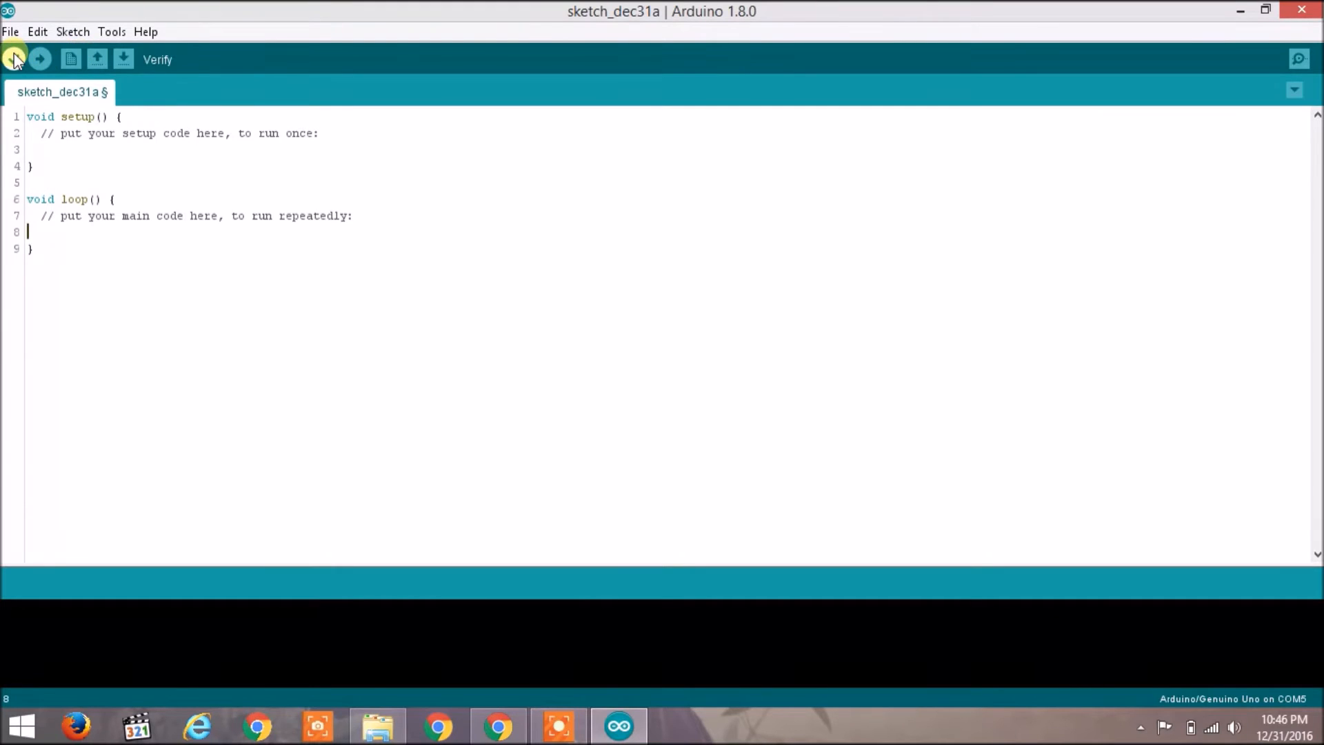
{"action": "mouse_move", "coordinate": [71, 60]}
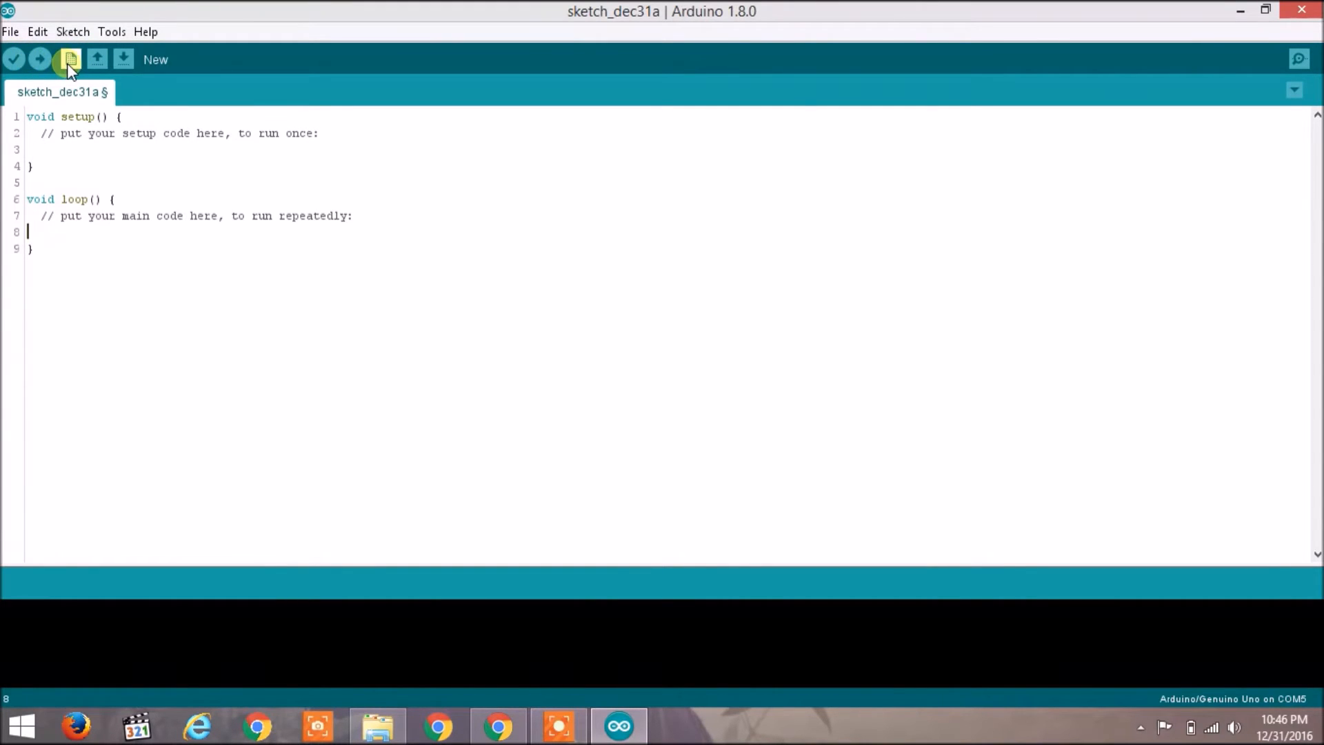
{"action": "mouse_move", "coordinate": [860, 55]}
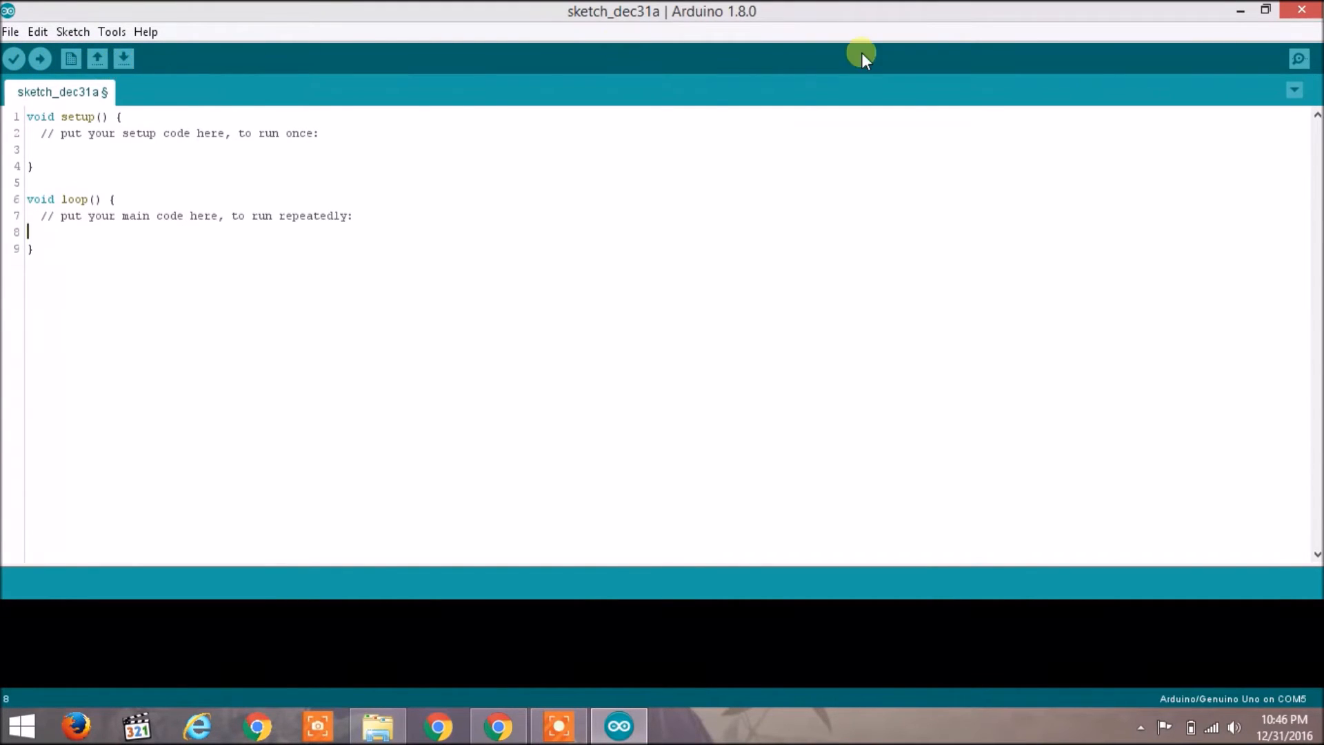
{"action": "mouse_move", "coordinate": [1299, 60]}
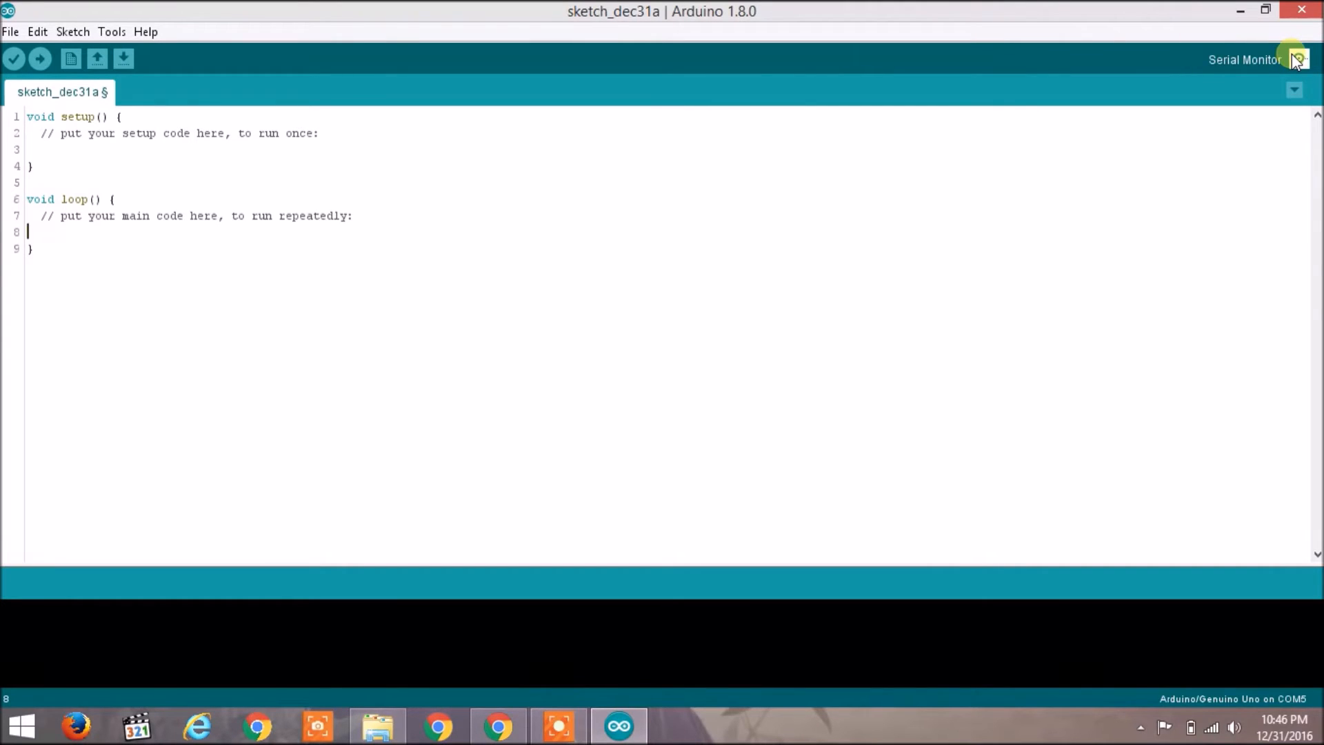
{"action": "mouse_move", "coordinate": [779, 112]}
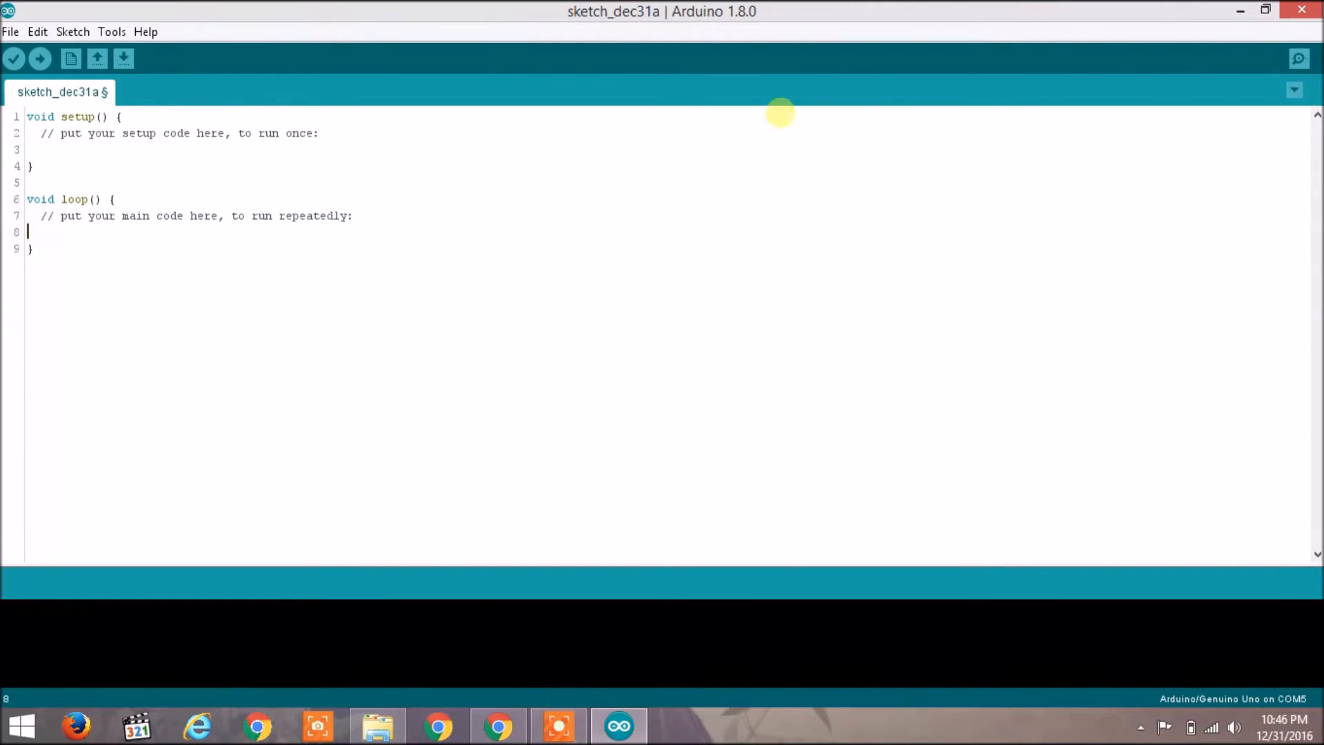
{"action": "mouse_move", "coordinate": [14, 58]}
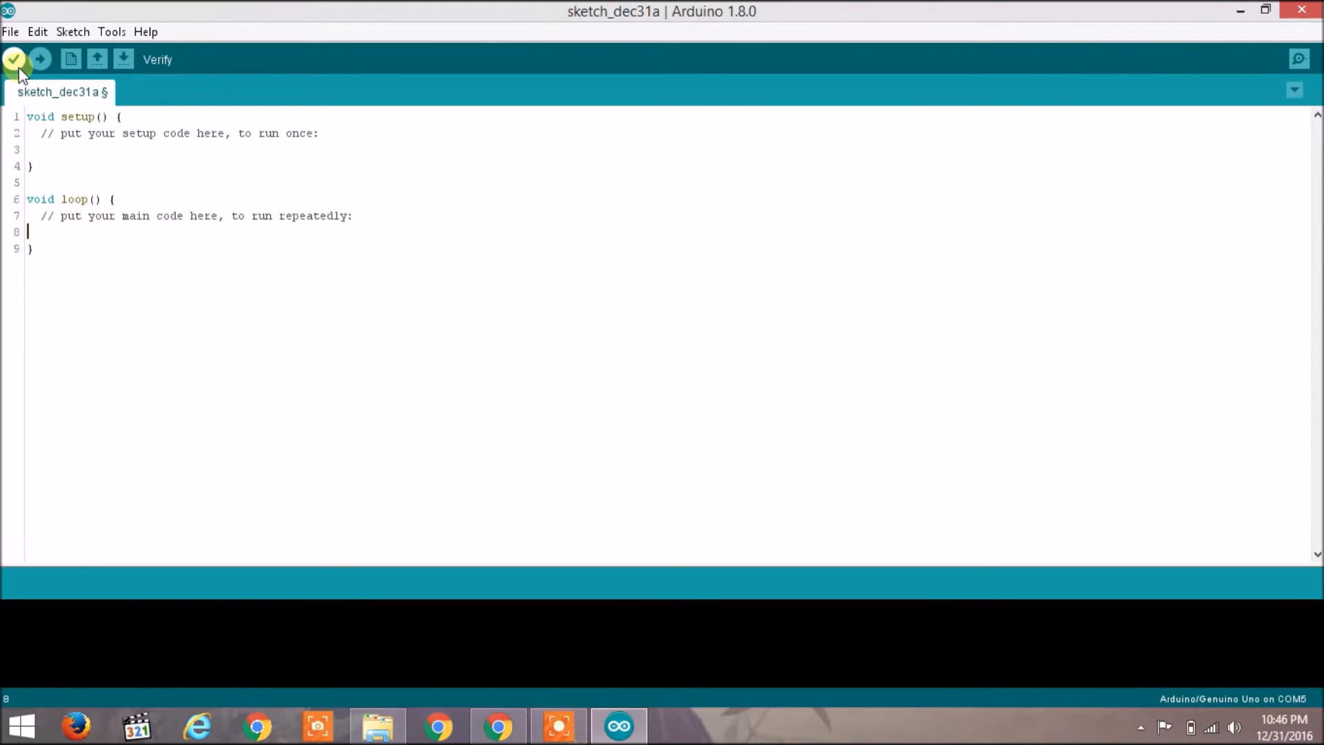
{"action": "mouse_move", "coordinate": [40, 59]}
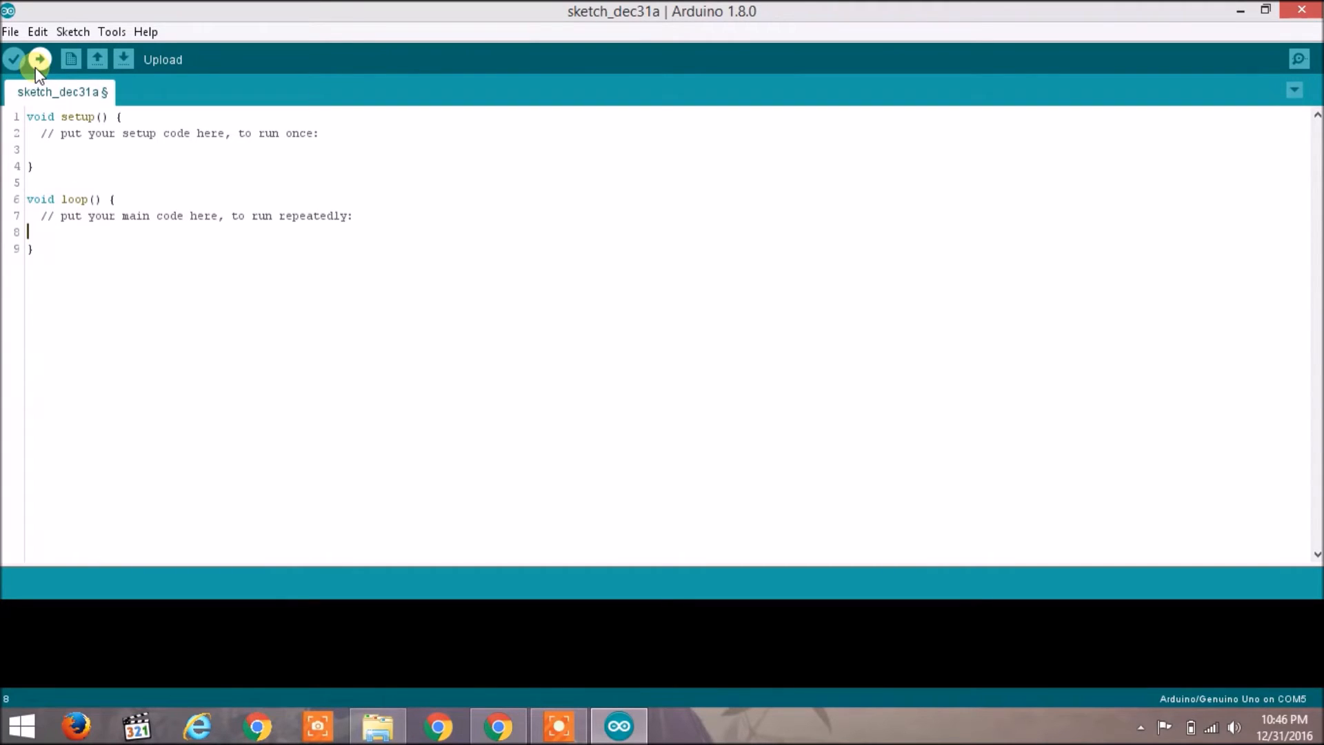
{"action": "mouse_move", "coordinate": [70, 59]}
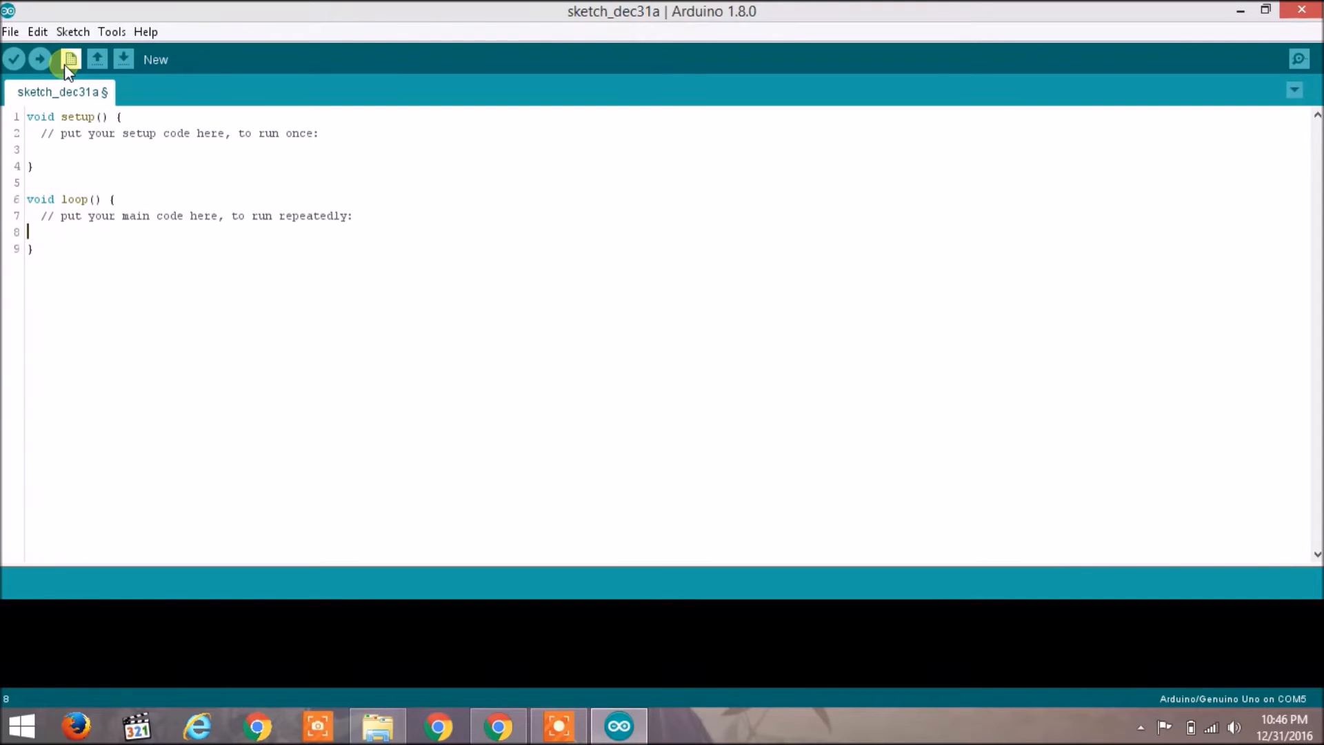
{"action": "mouse_move", "coordinate": [96, 60]}
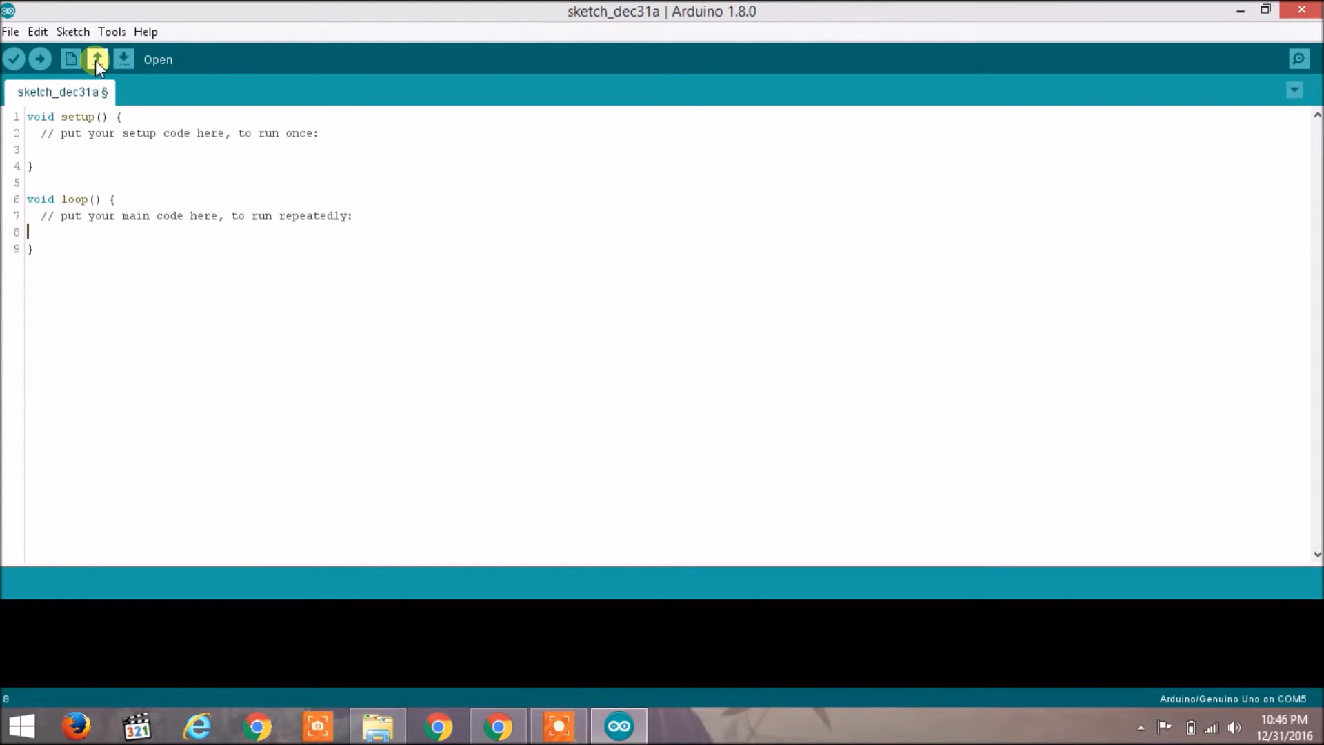
{"action": "mouse_move", "coordinate": [125, 60]}
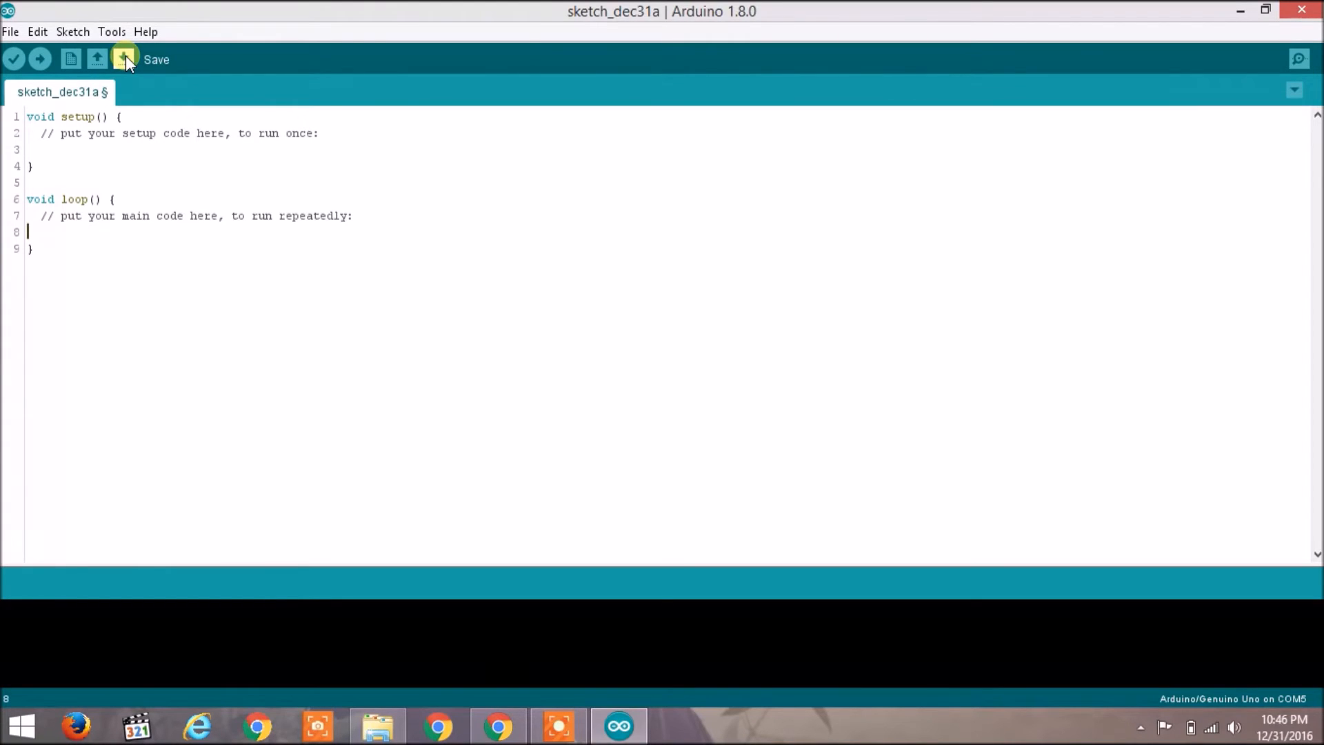
{"action": "mouse_move", "coordinate": [1317, 34]}
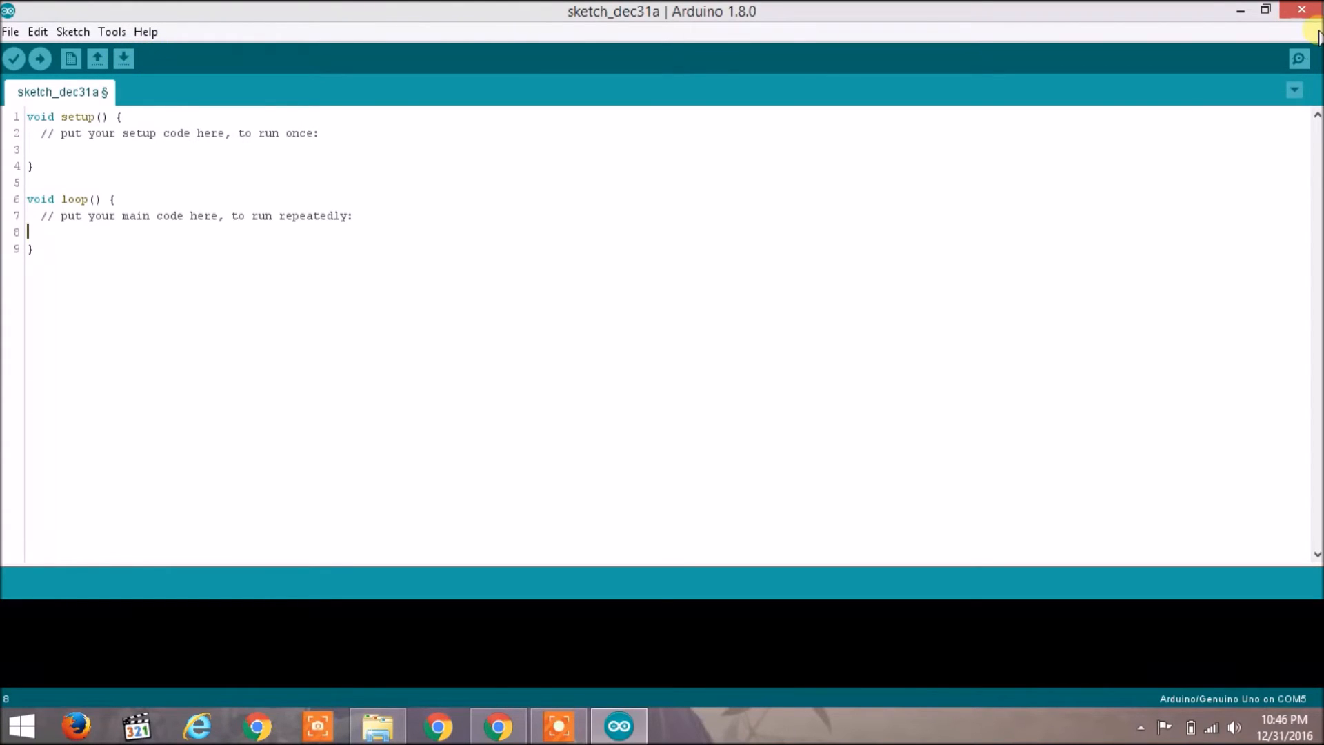
{"action": "mouse_move", "coordinate": [1299, 59]}
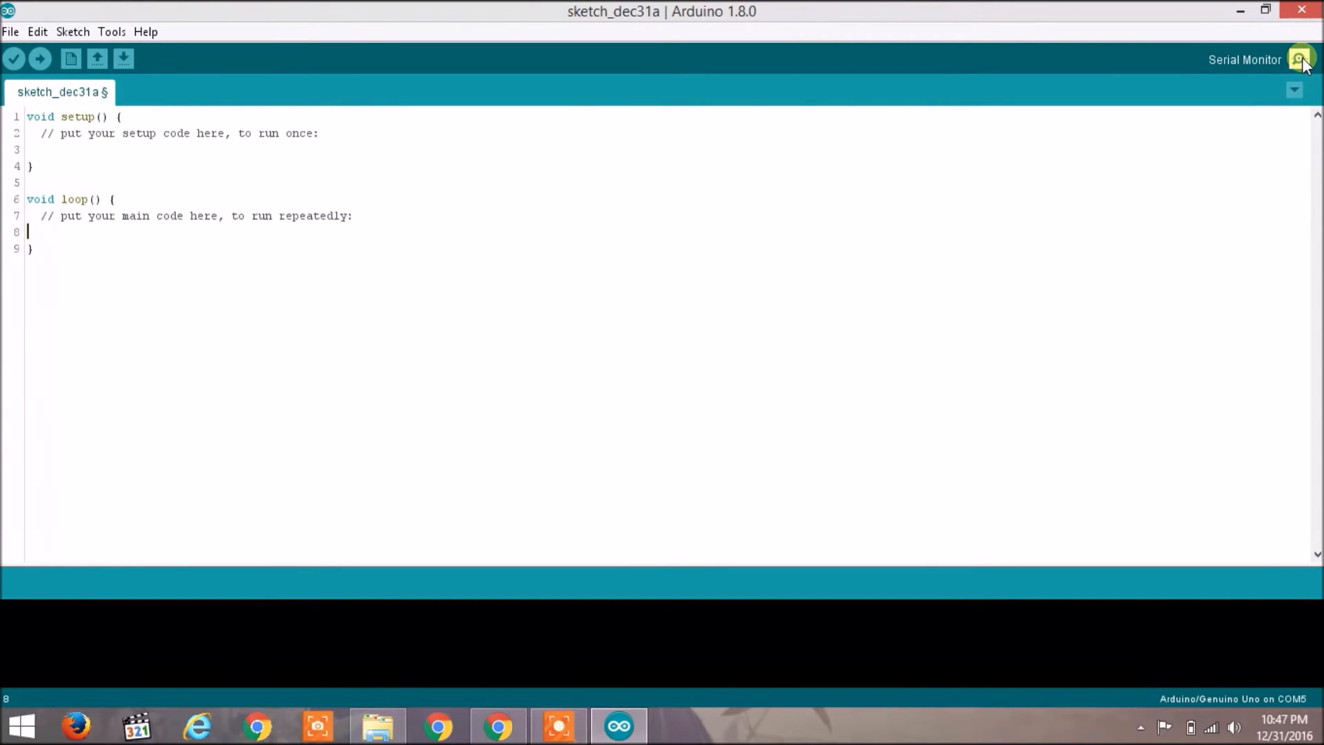
{"action": "mouse_move", "coordinate": [11, 32]}
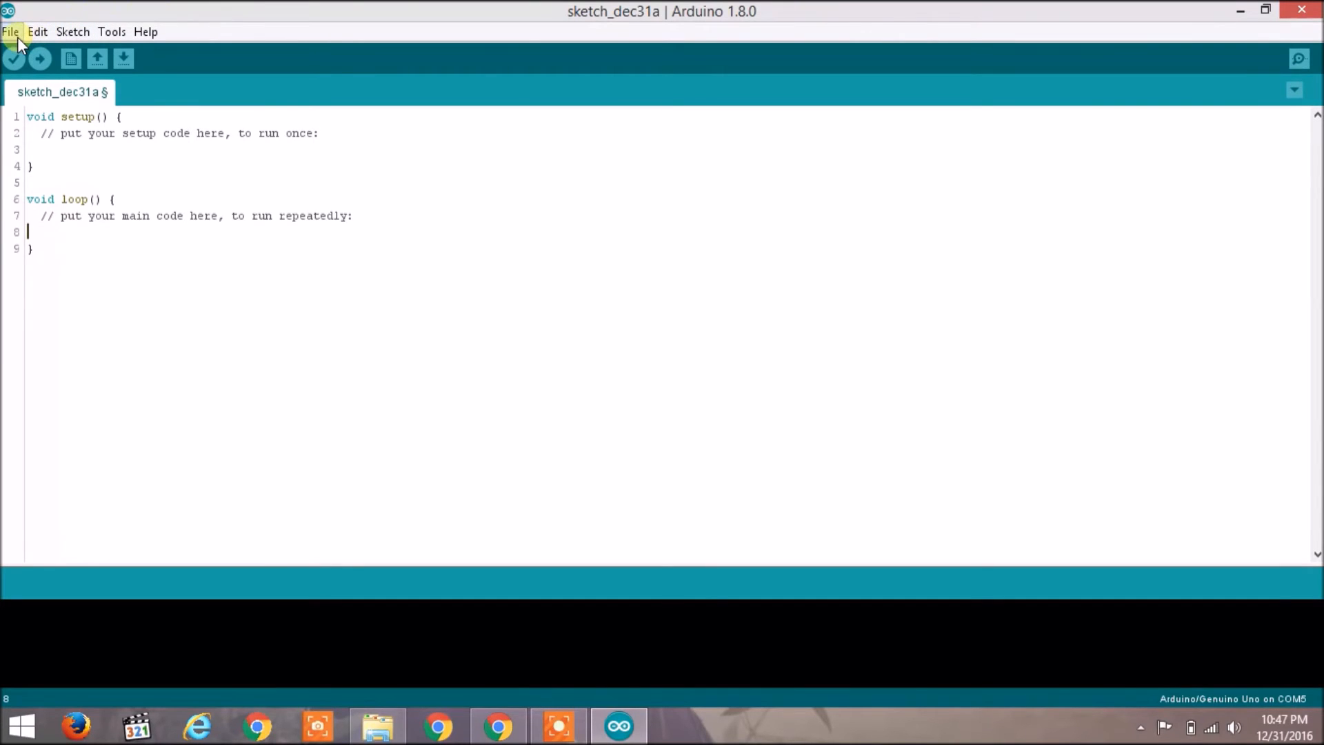
Step: Browse File > Examples (Basics, Digital, Analog), then move on to the Edit menu
{"action": "left_click", "coordinate": [9, 32]}
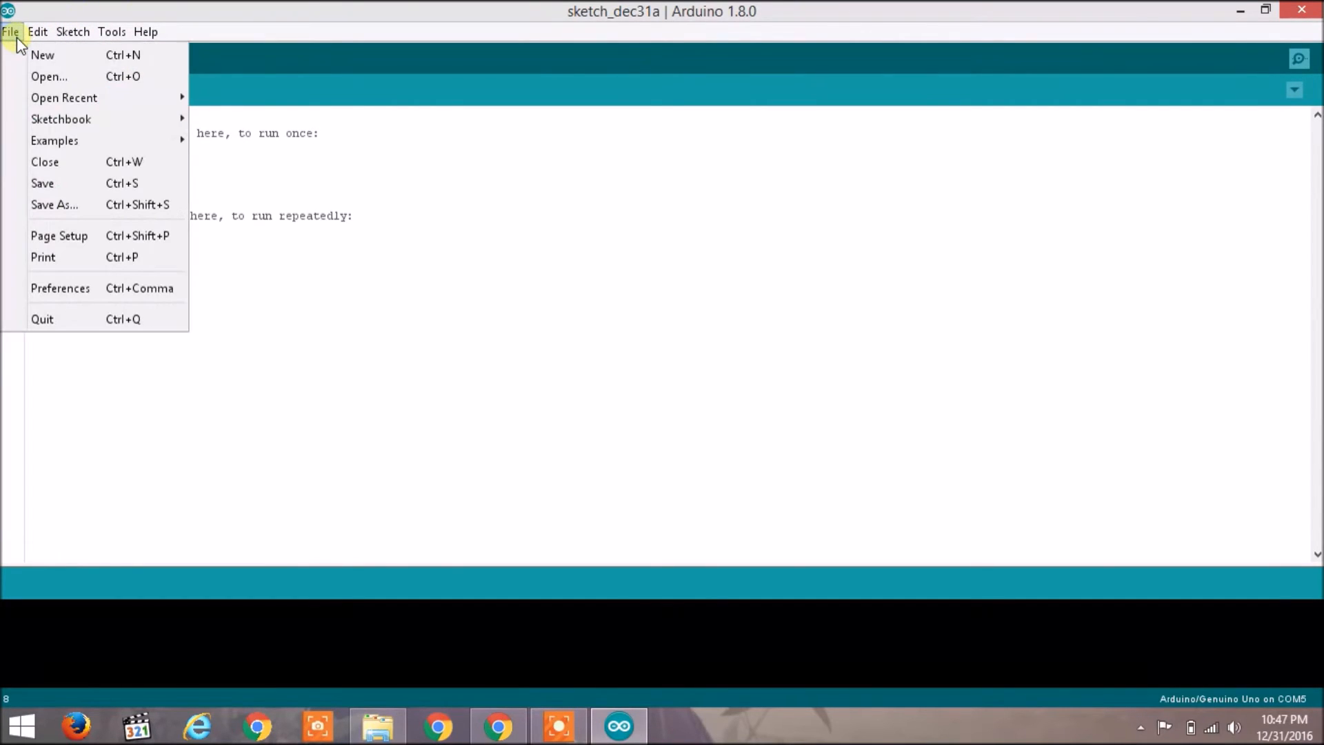
{"action": "mouse_move", "coordinate": [63, 96]}
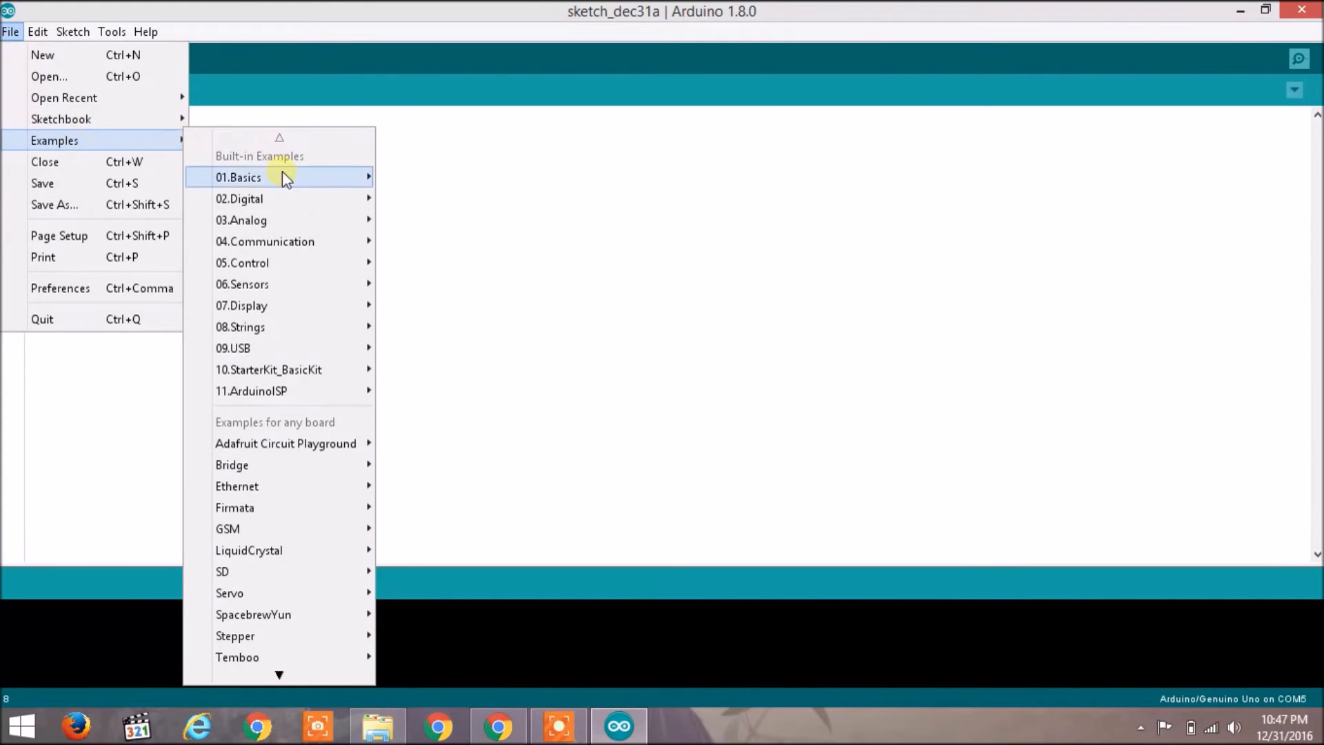
{"action": "mouse_move", "coordinate": [283, 198]}
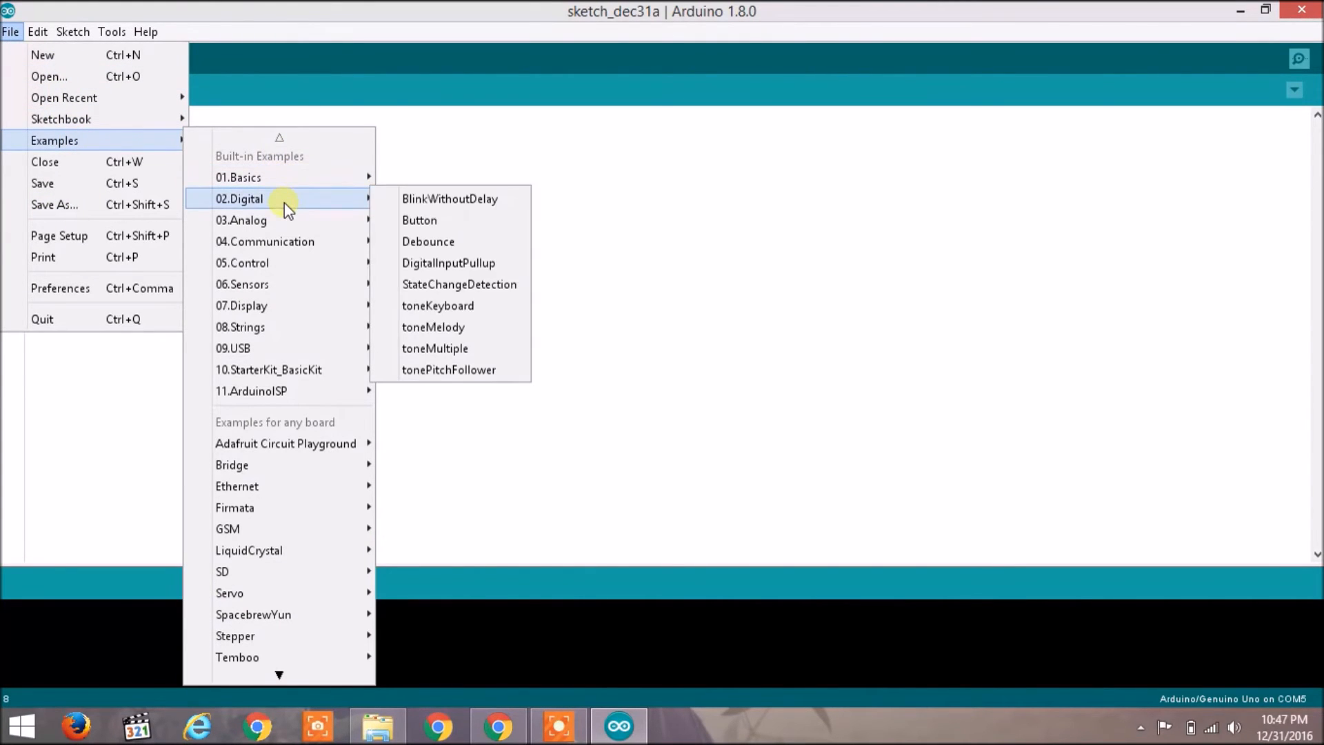
{"action": "mouse_move", "coordinate": [289, 219]}
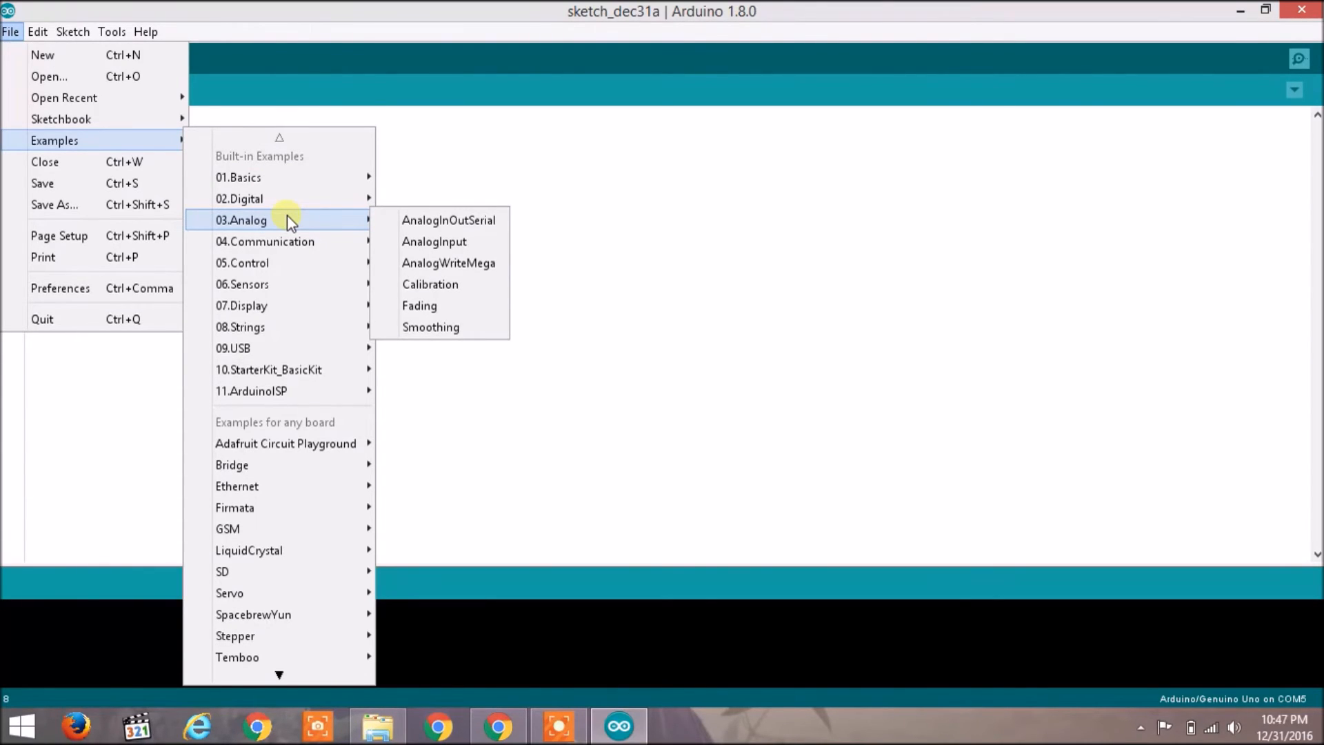
{"action": "left_click", "coordinate": [37, 31]}
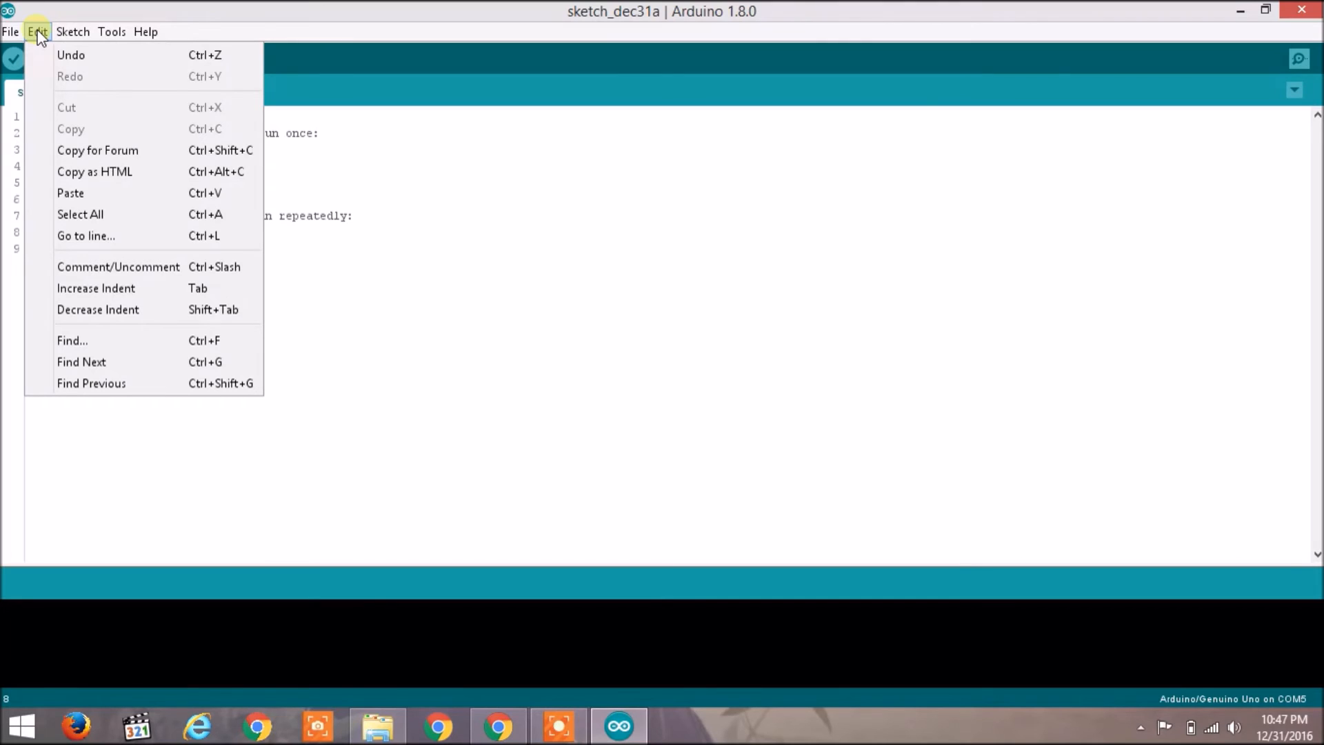
{"action": "mouse_move", "coordinate": [71, 55]}
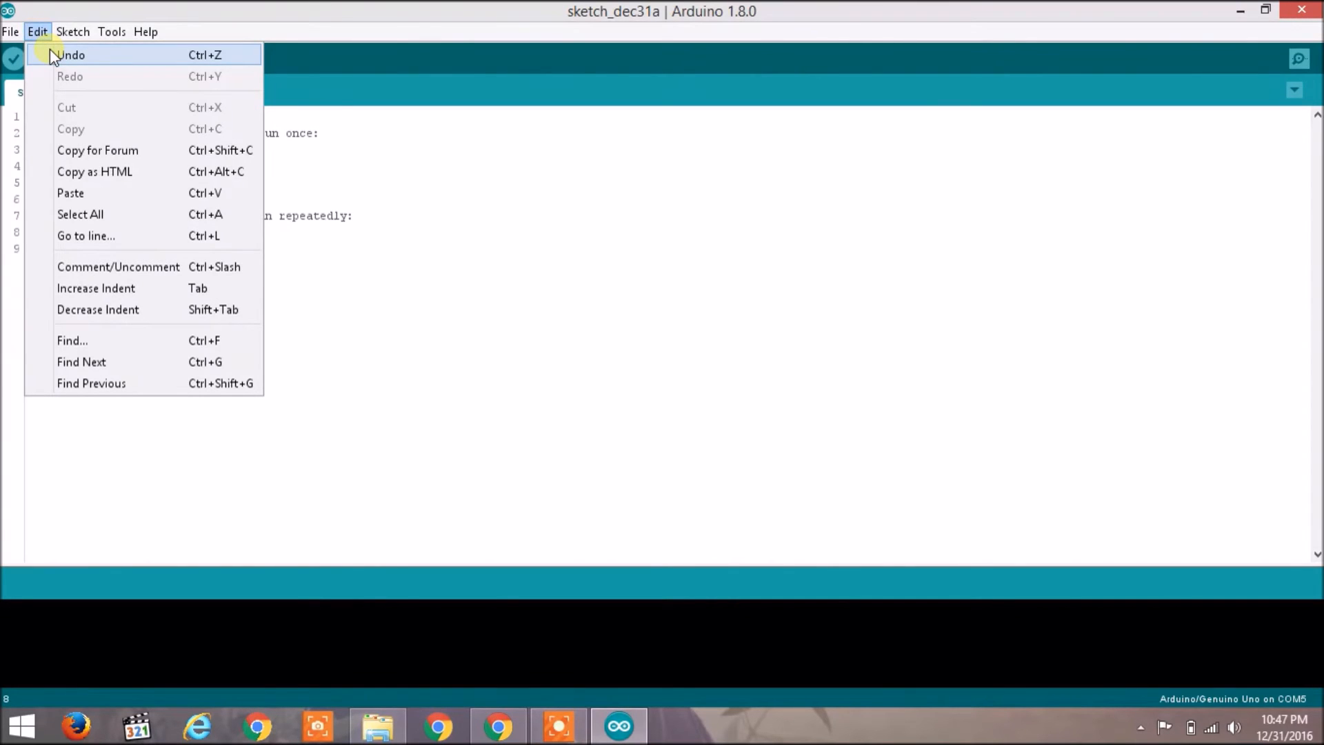
{"action": "mouse_move", "coordinate": [72, 149]}
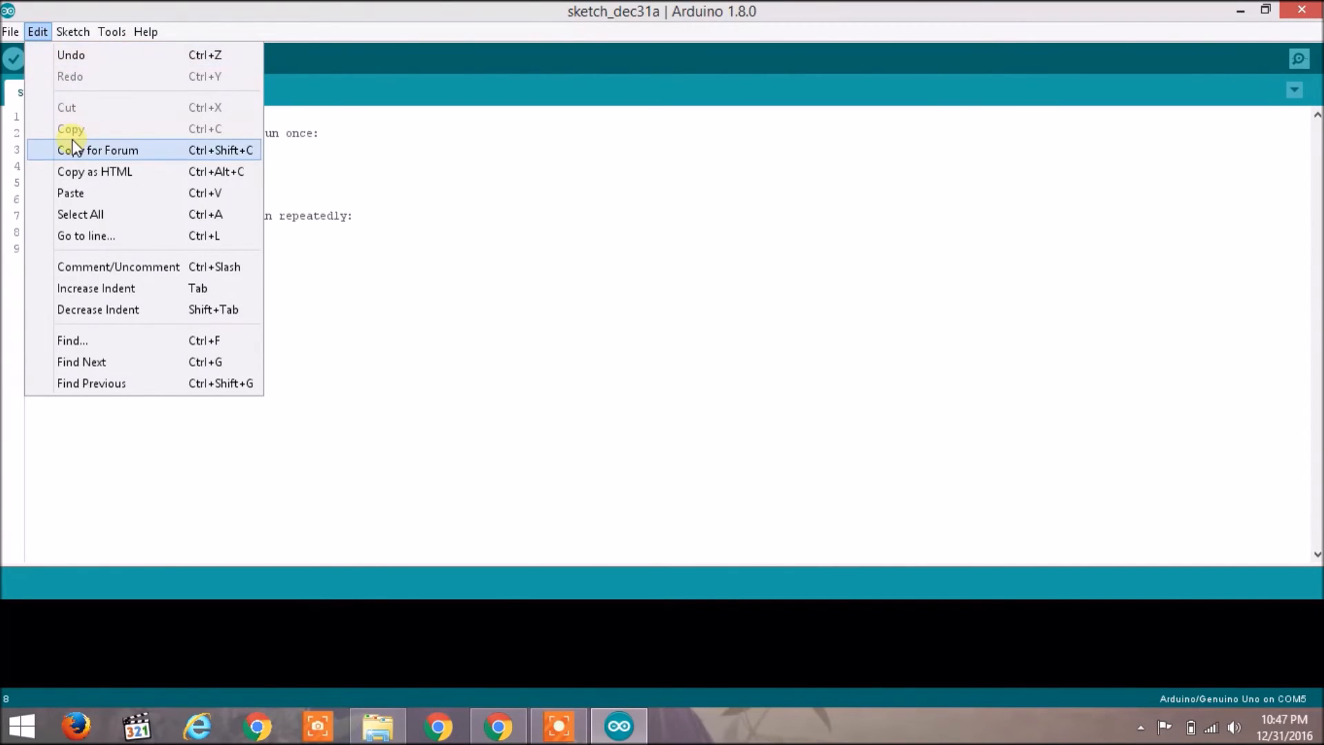
{"action": "mouse_move", "coordinate": [92, 236]}
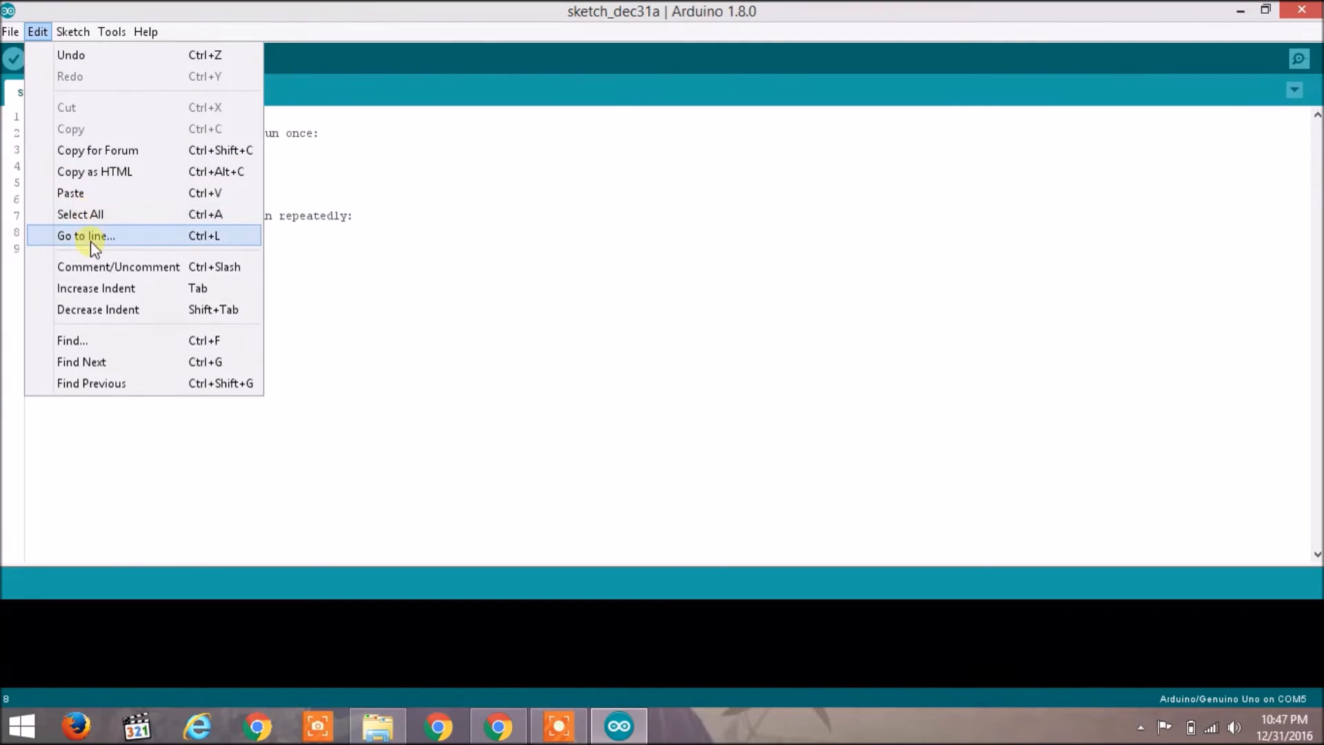
{"action": "mouse_move", "coordinate": [101, 340]}
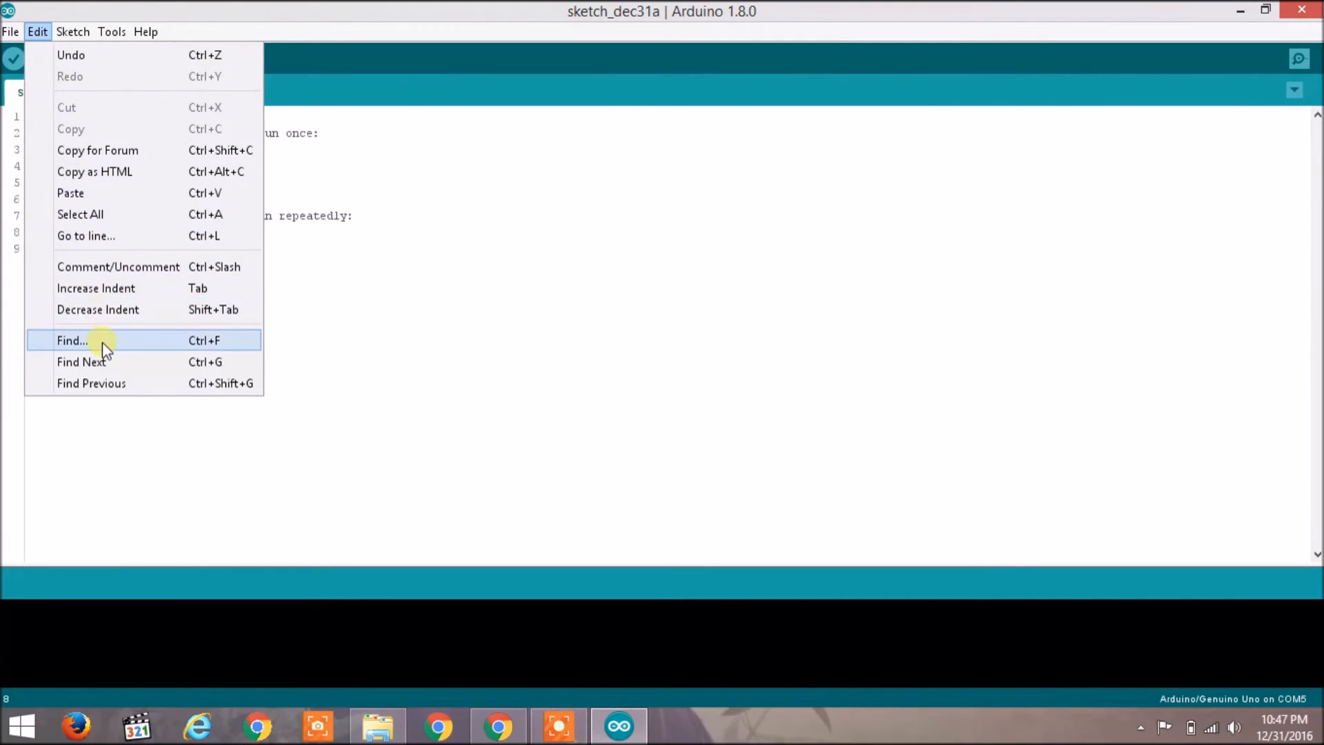
Step: Review Edit commands (Undo, Copy for Forum, Go to line, Find) and reach the Sketch menu
{"action": "left_click", "coordinate": [73, 31]}
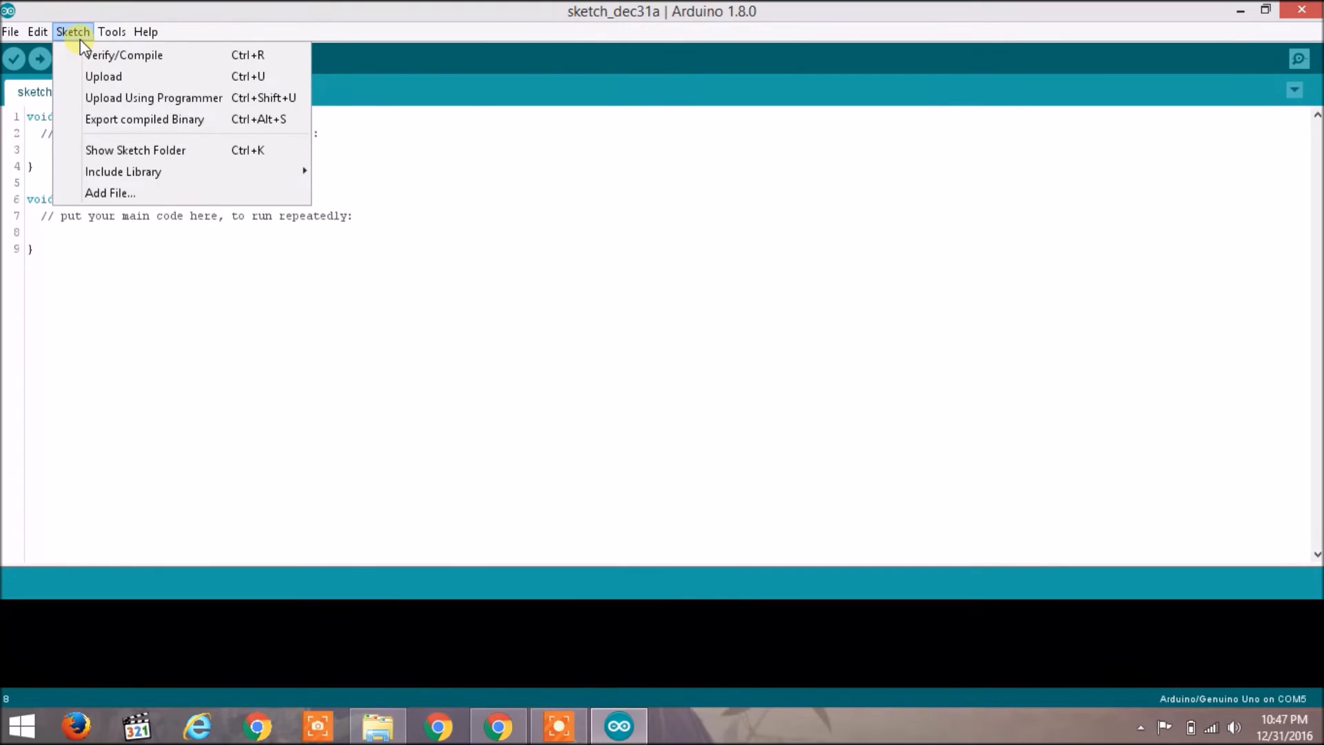
{"action": "mouse_move", "coordinate": [123, 55]}
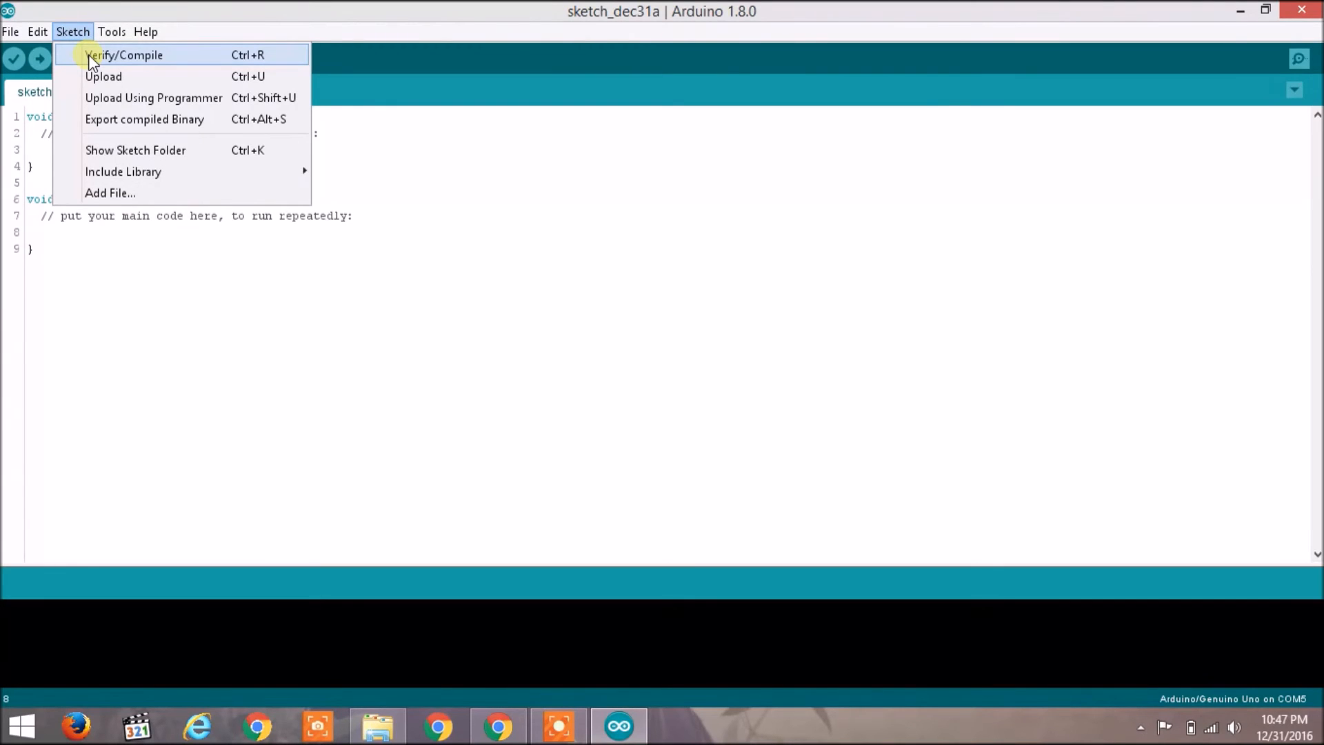
{"action": "mouse_move", "coordinate": [104, 76]}
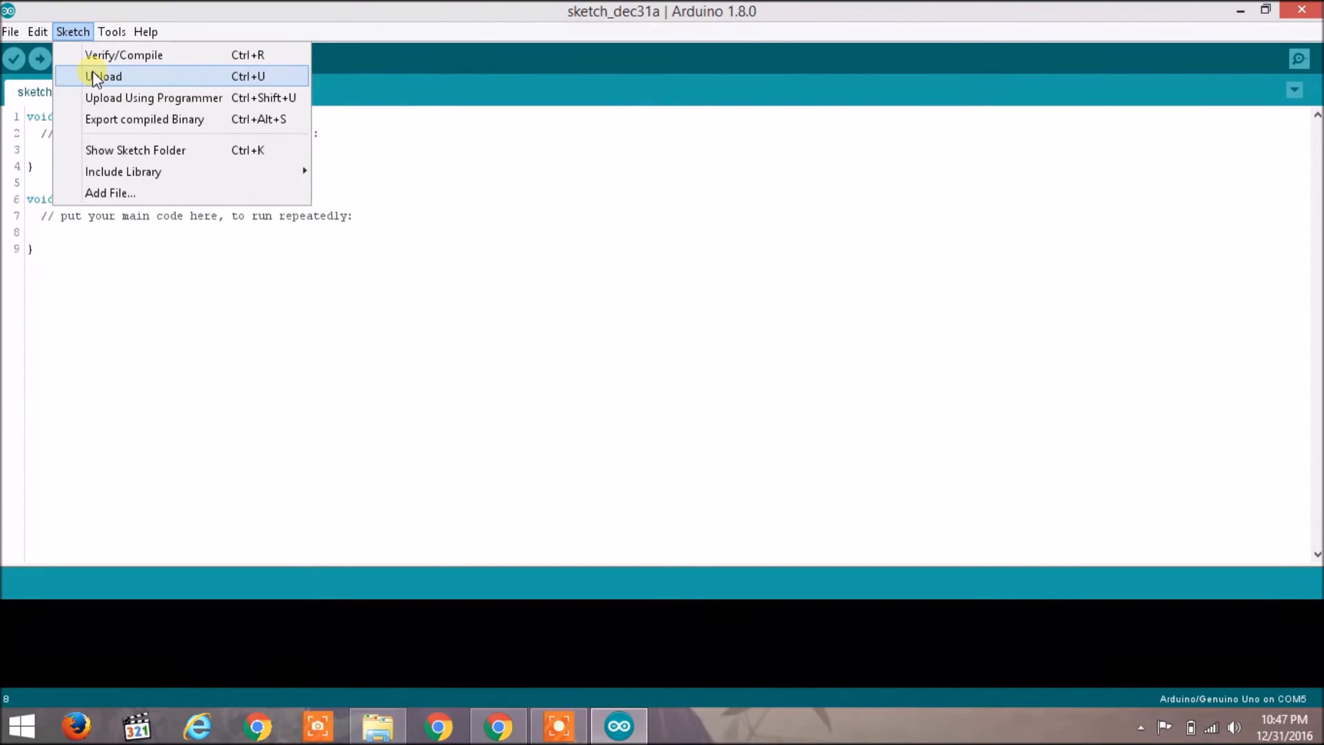
{"action": "mouse_move", "coordinate": [98, 97]}
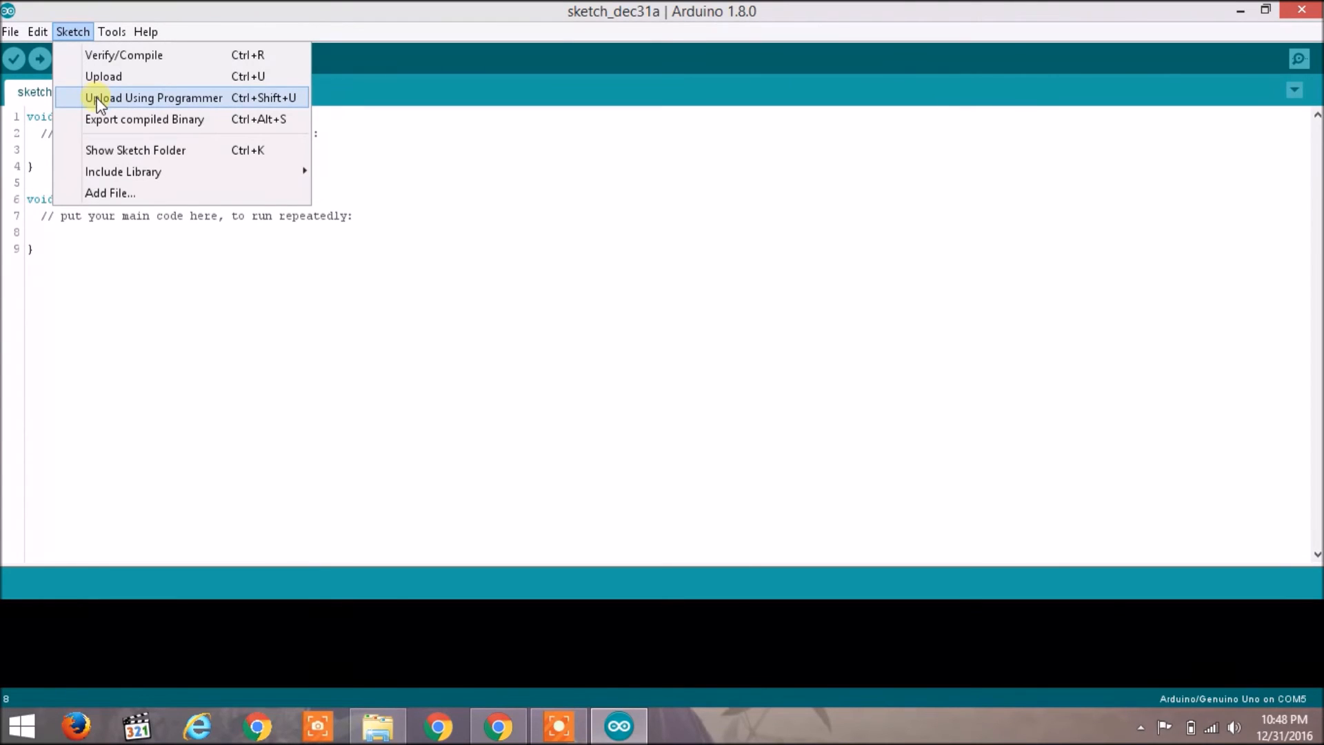
{"action": "mouse_move", "coordinate": [101, 119]}
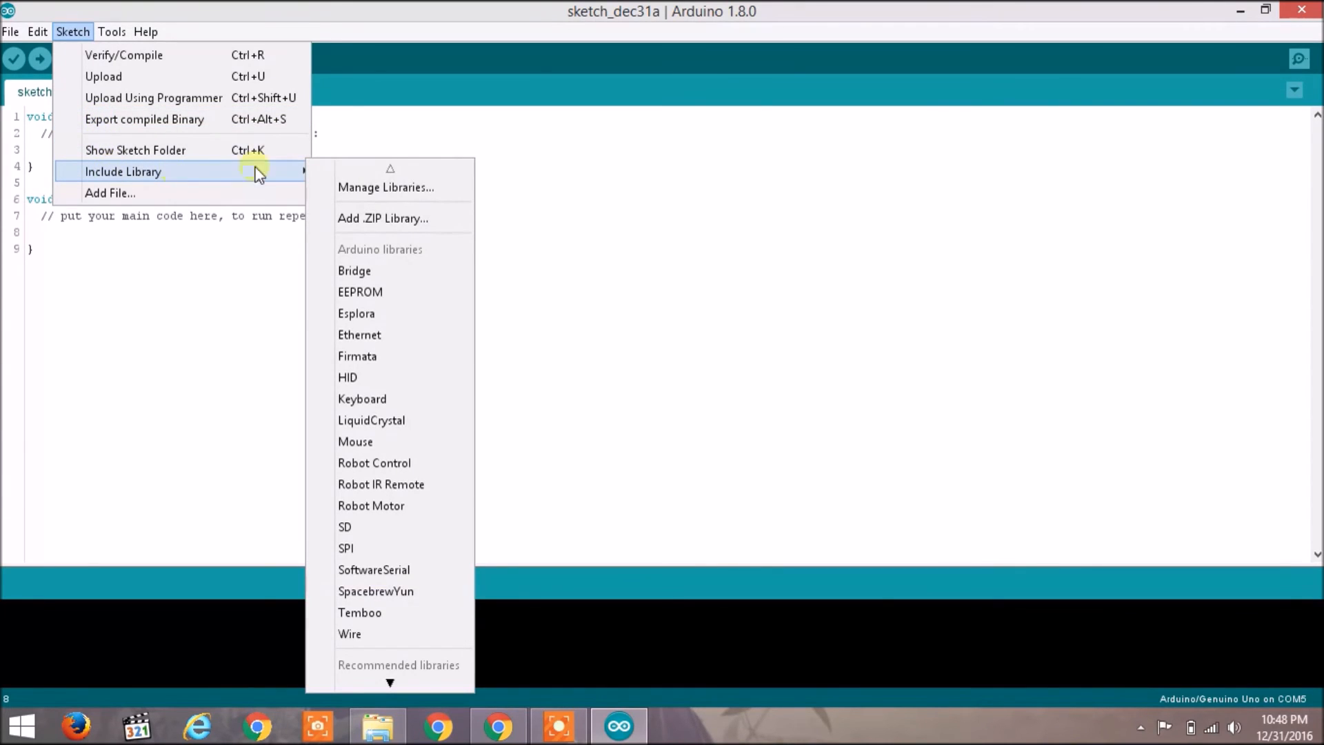
{"action": "mouse_move", "coordinate": [397, 377]}
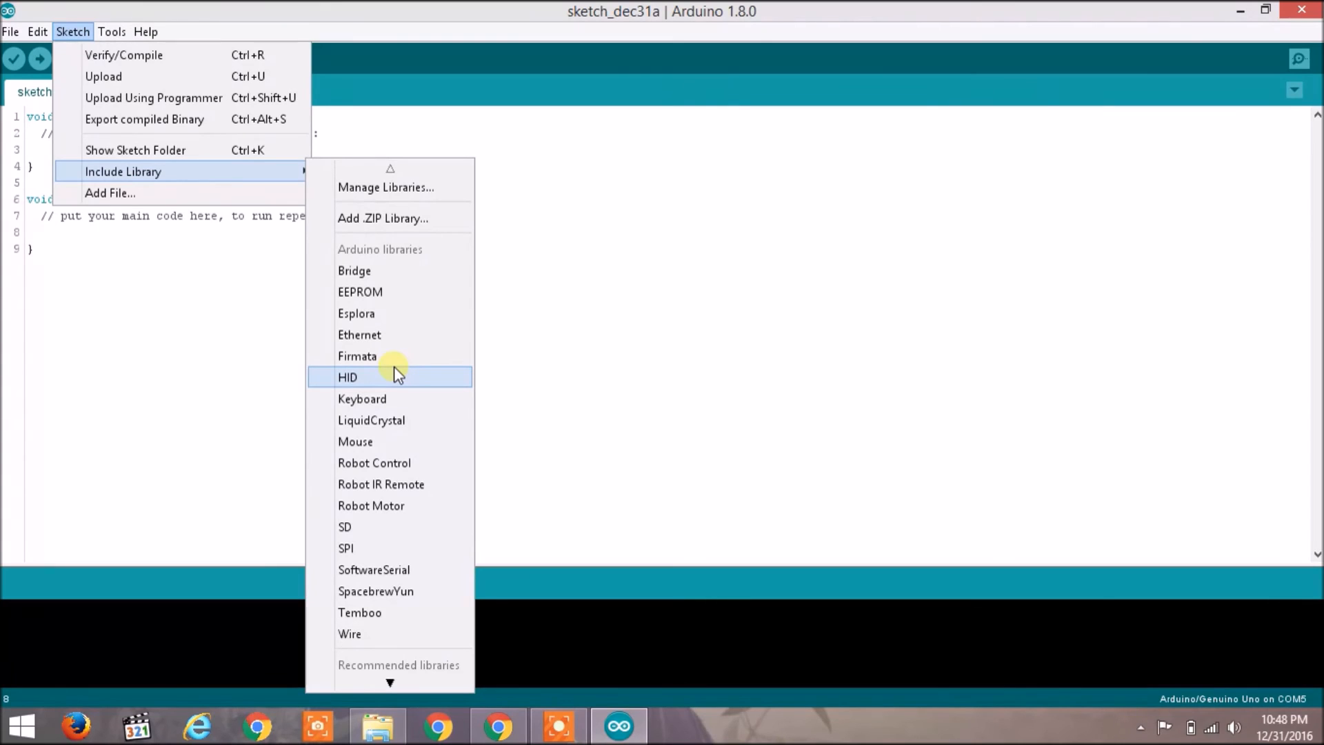
Step: Review Sketch commands and Include Library list, then reach the Tools menu
{"action": "left_click", "coordinate": [110, 32]}
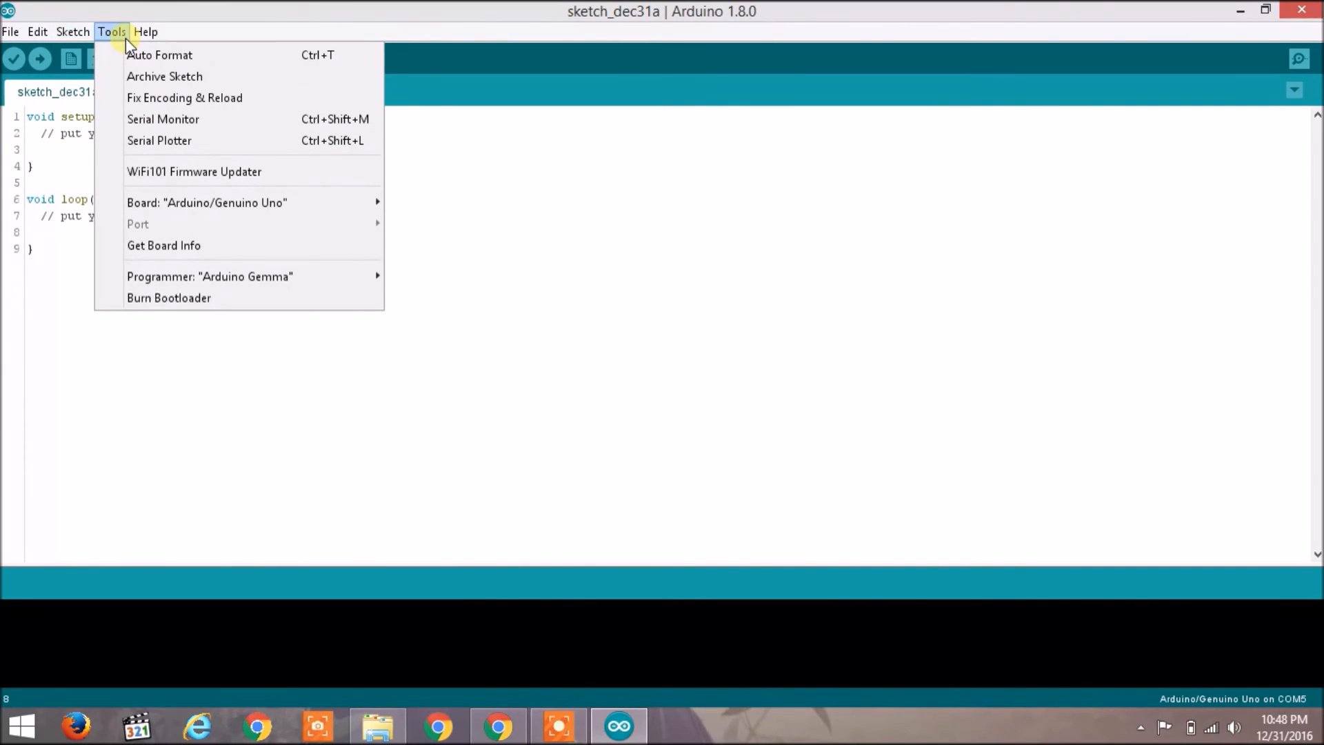
{"action": "mouse_move", "coordinate": [159, 56]}
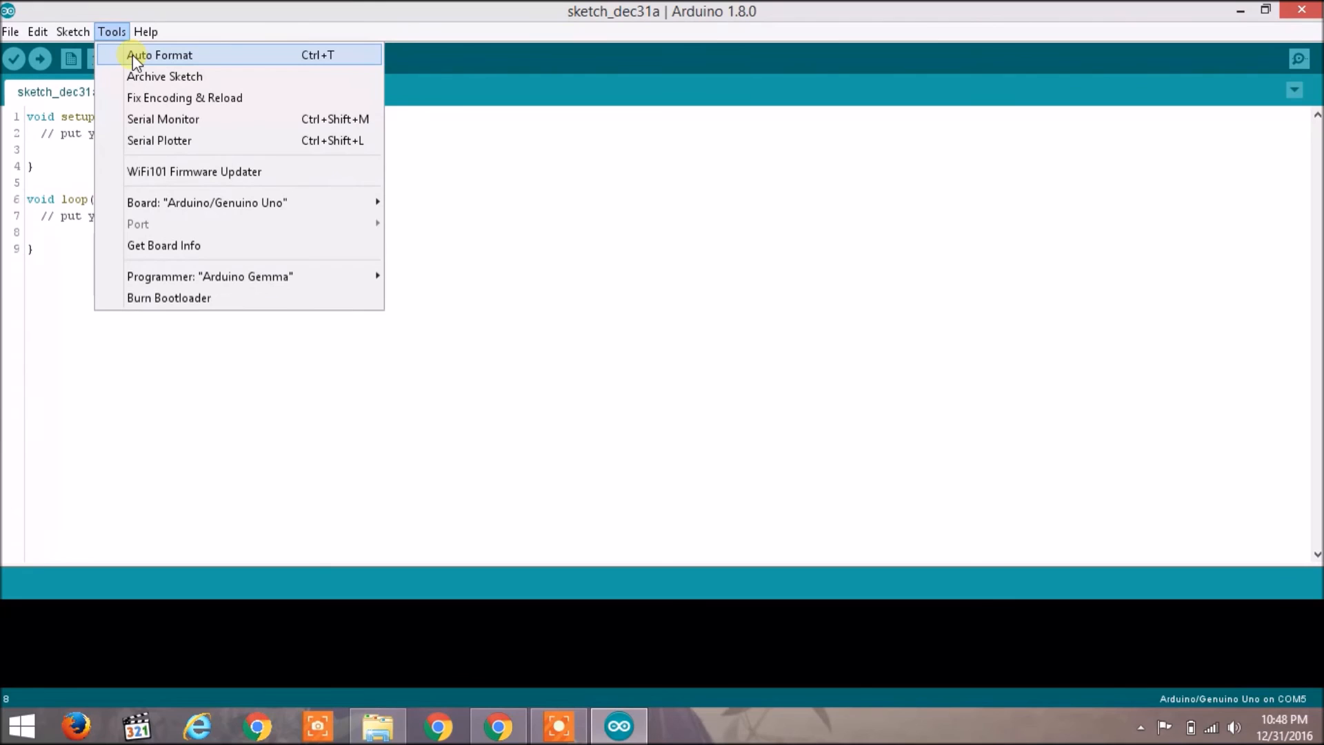
{"action": "mouse_move", "coordinate": [164, 76]}
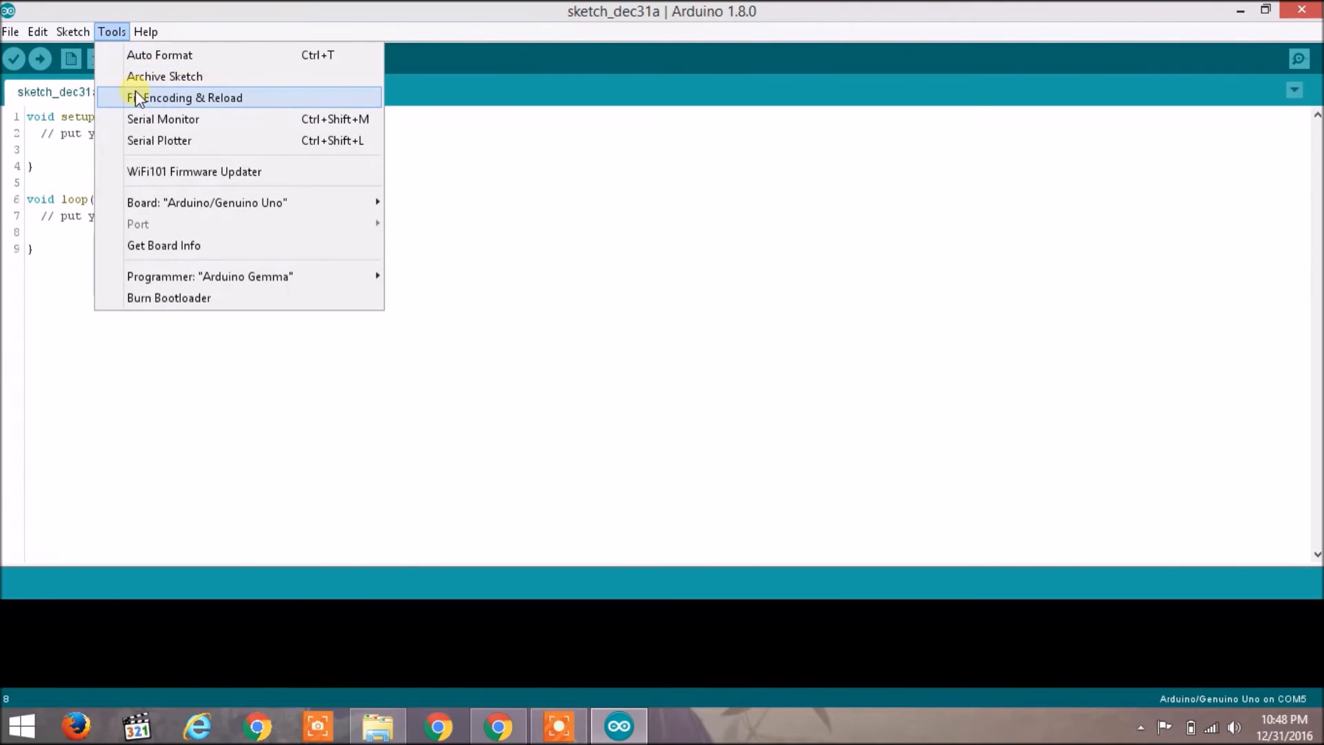
{"action": "mouse_move", "coordinate": [164, 76]}
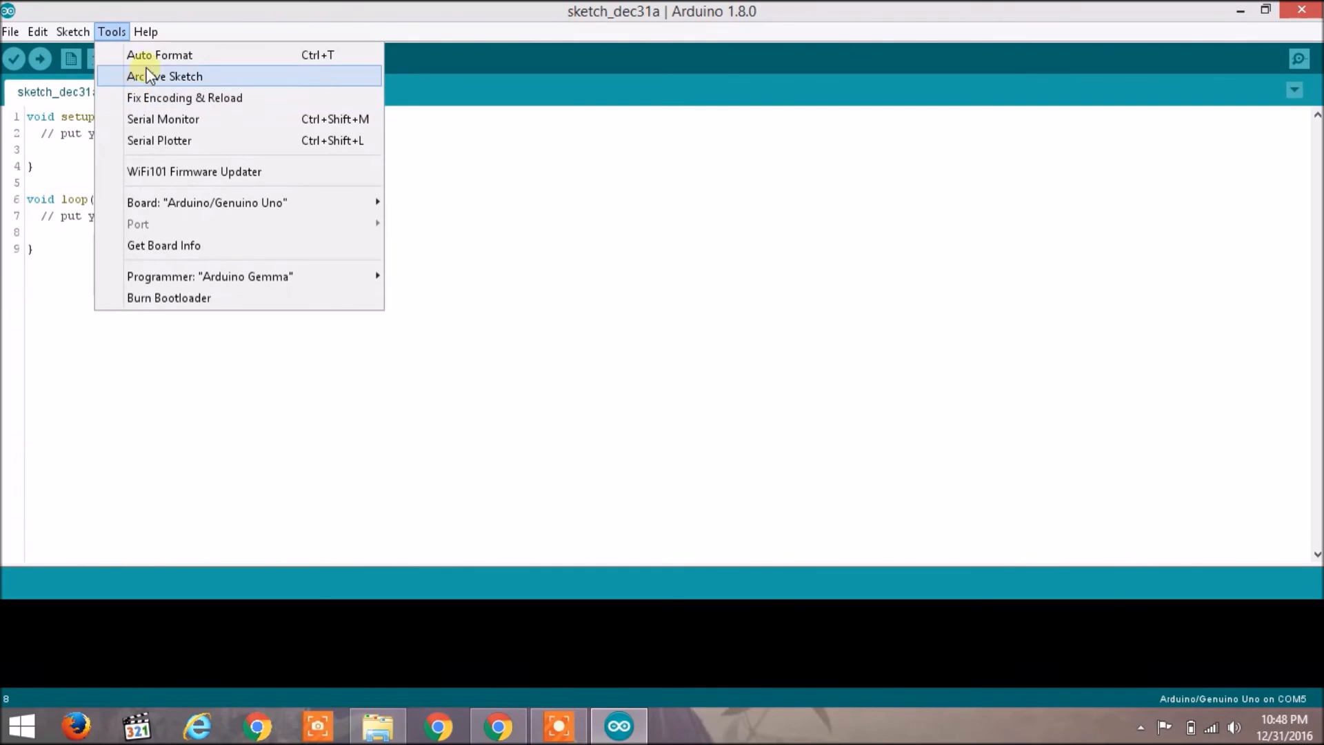
Step: Review Tools commands and show the Help topics (Getting Started, Troubleshooting, Reference)
{"action": "left_click", "coordinate": [145, 32]}
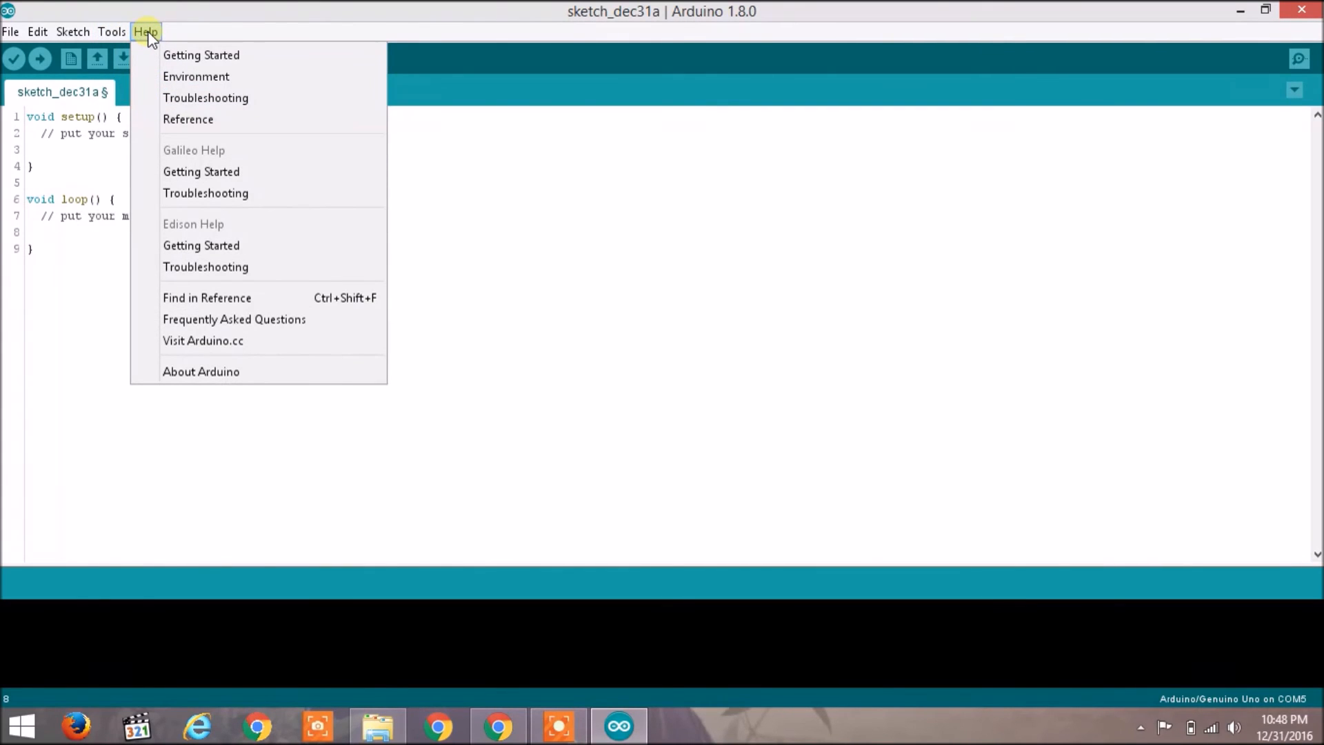